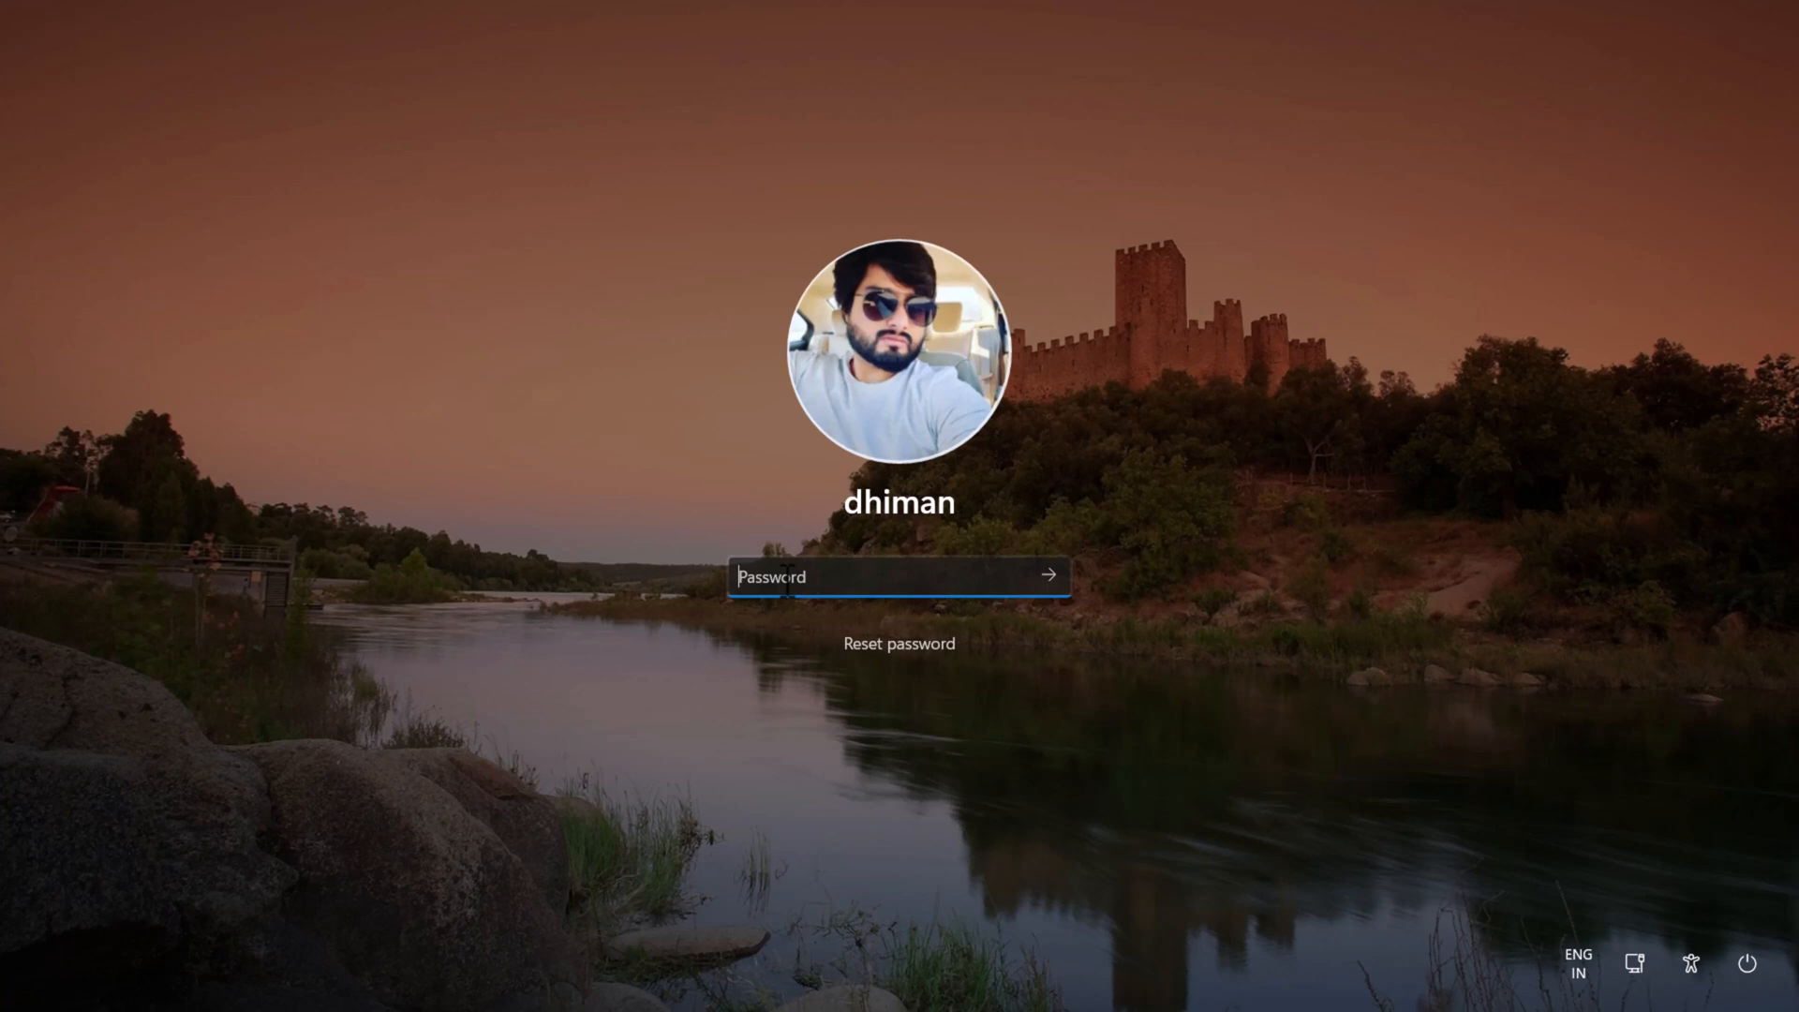
Step: Attempt sign-in to 'dhiman', dismiss the account-disabled notice and bring up the power options
left_click(1046, 575)
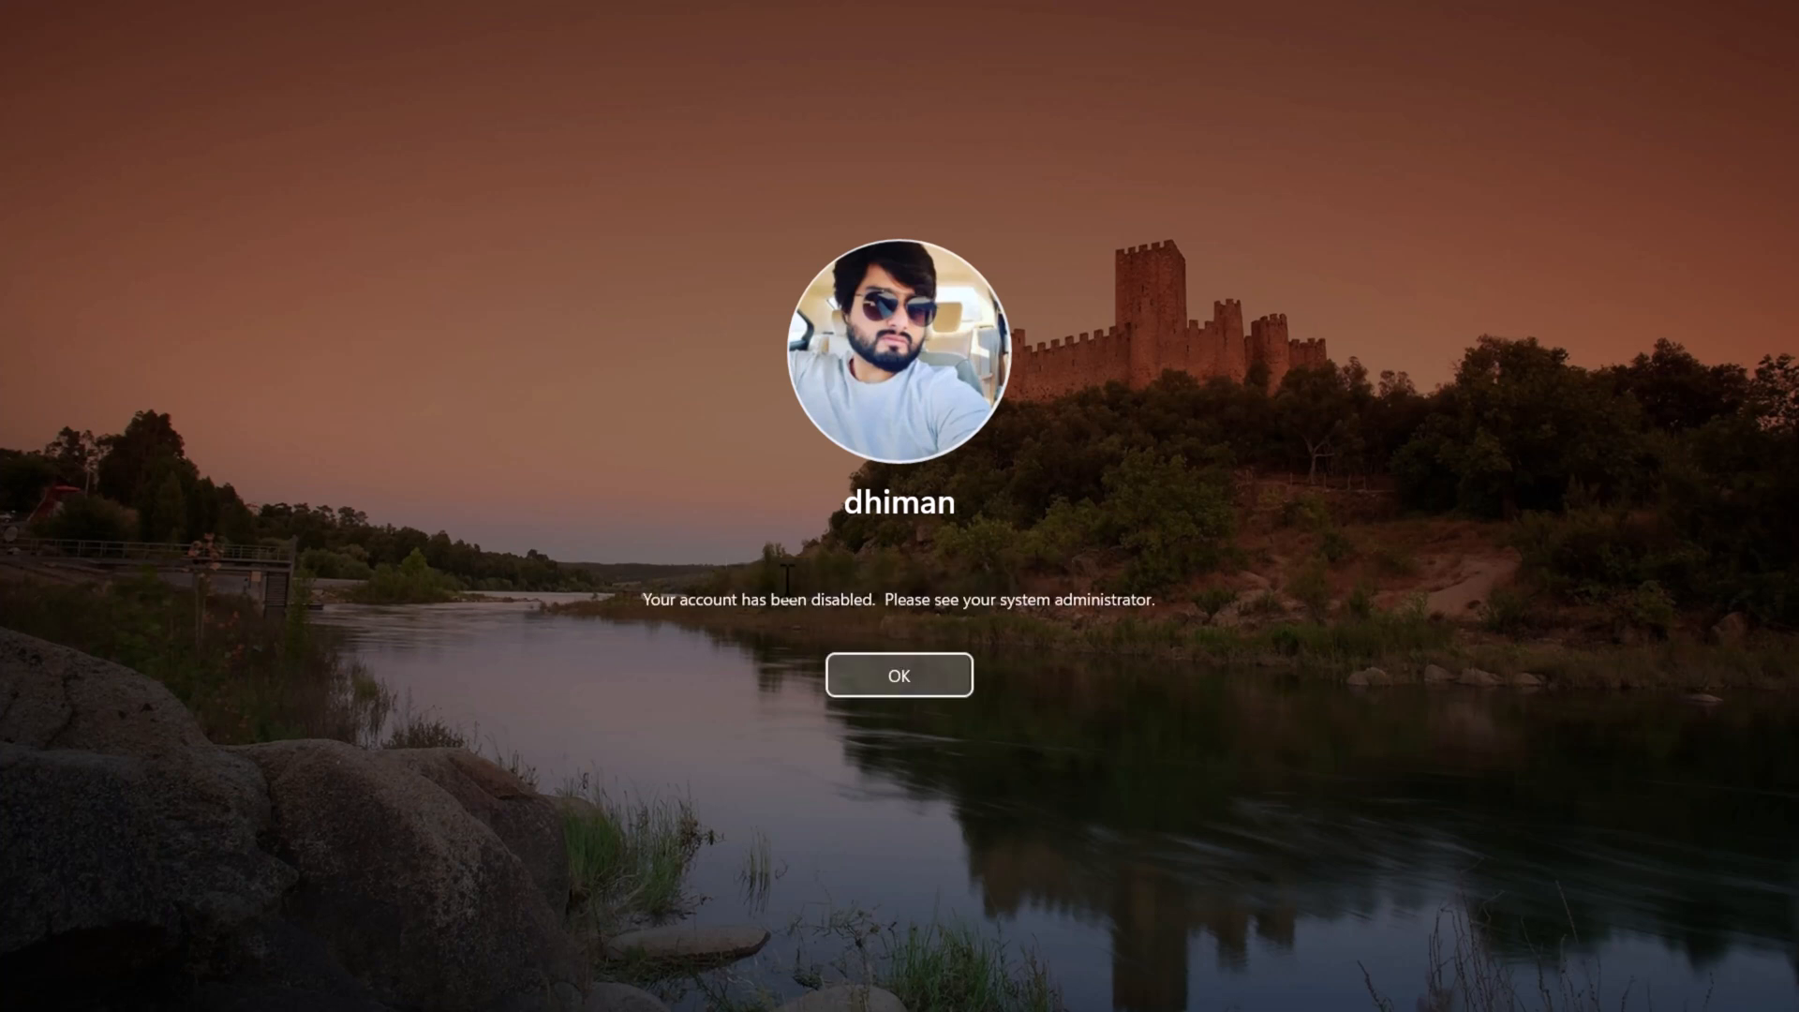
mouse_move(1055, 633)
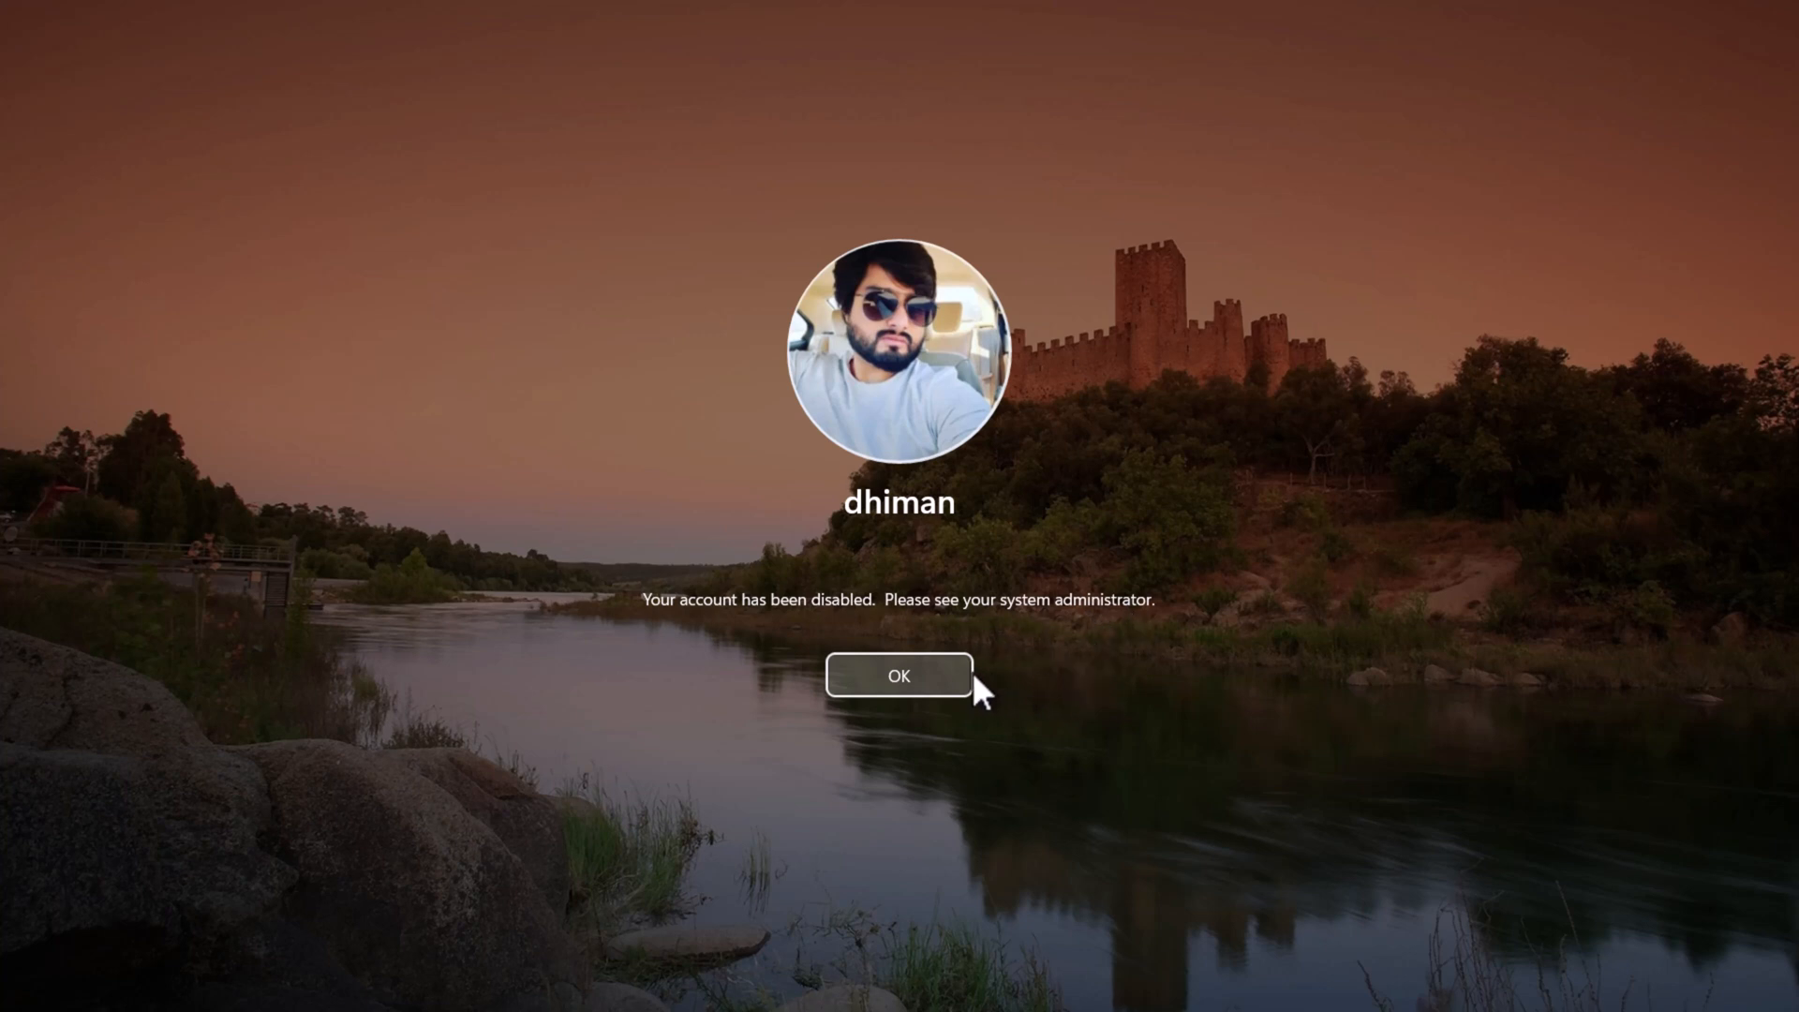
mouse_move(1029, 762)
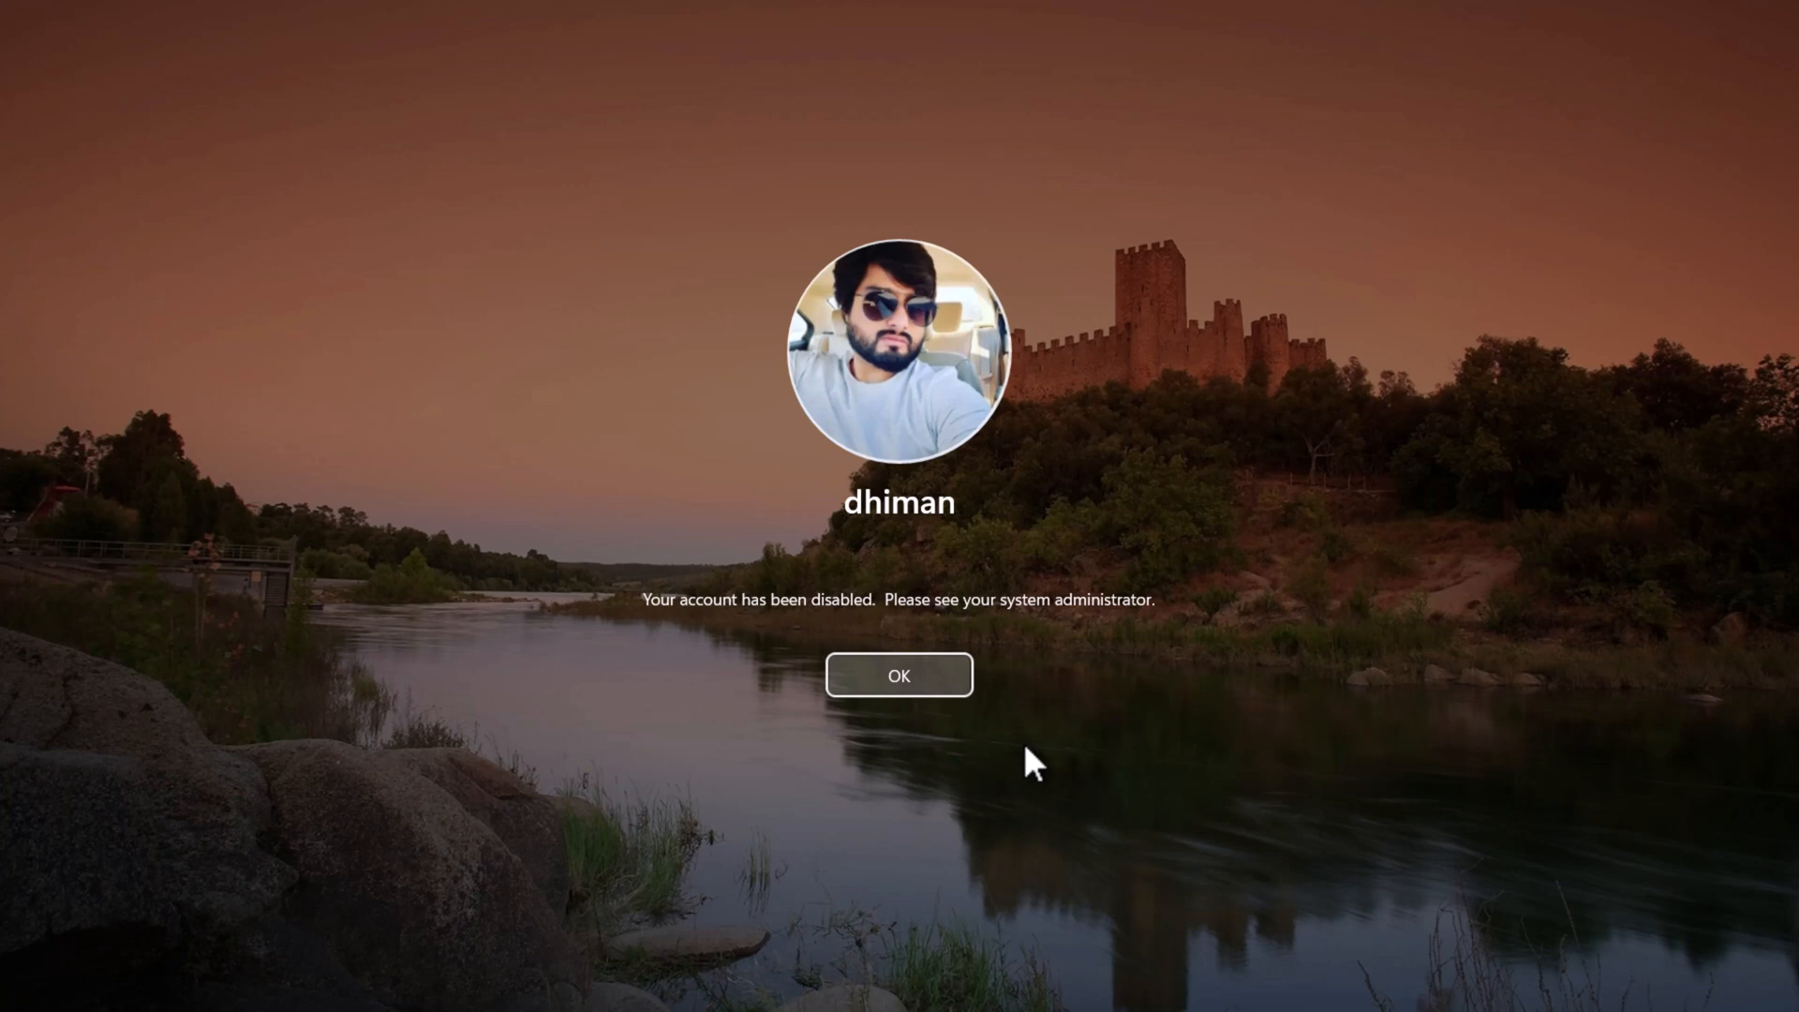
mouse_move(912, 714)
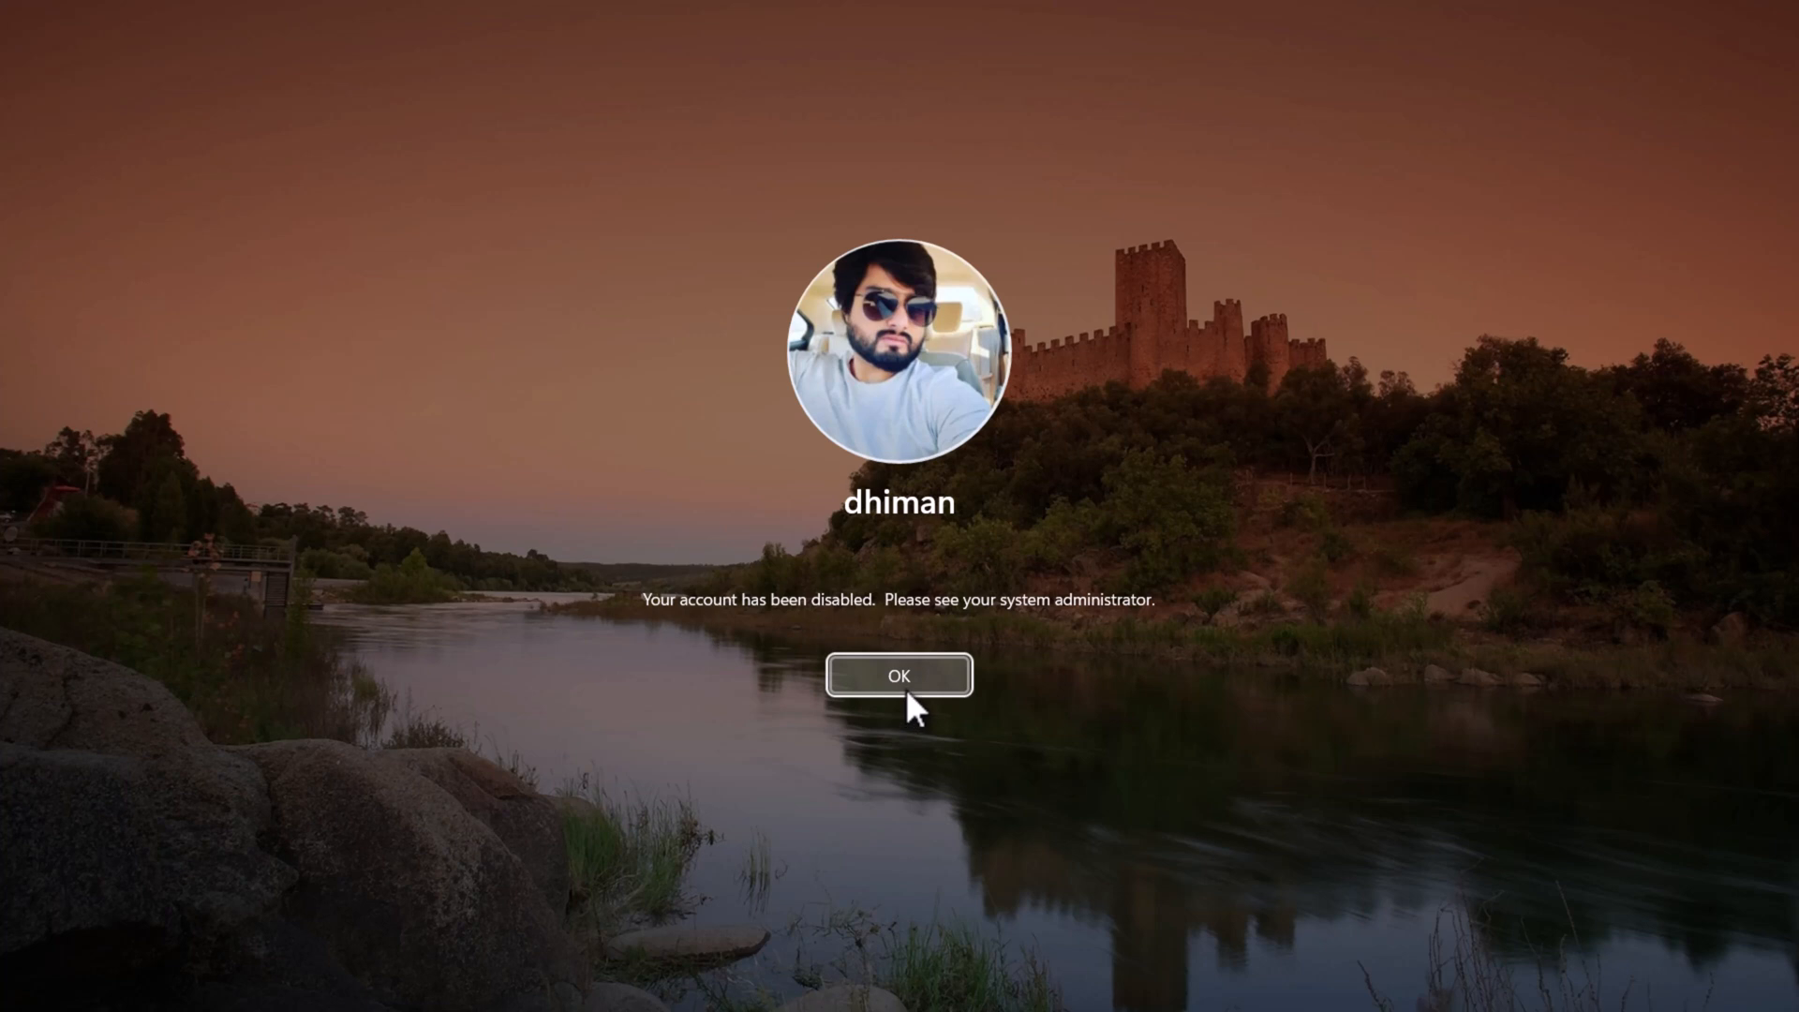
mouse_move(930, 525)
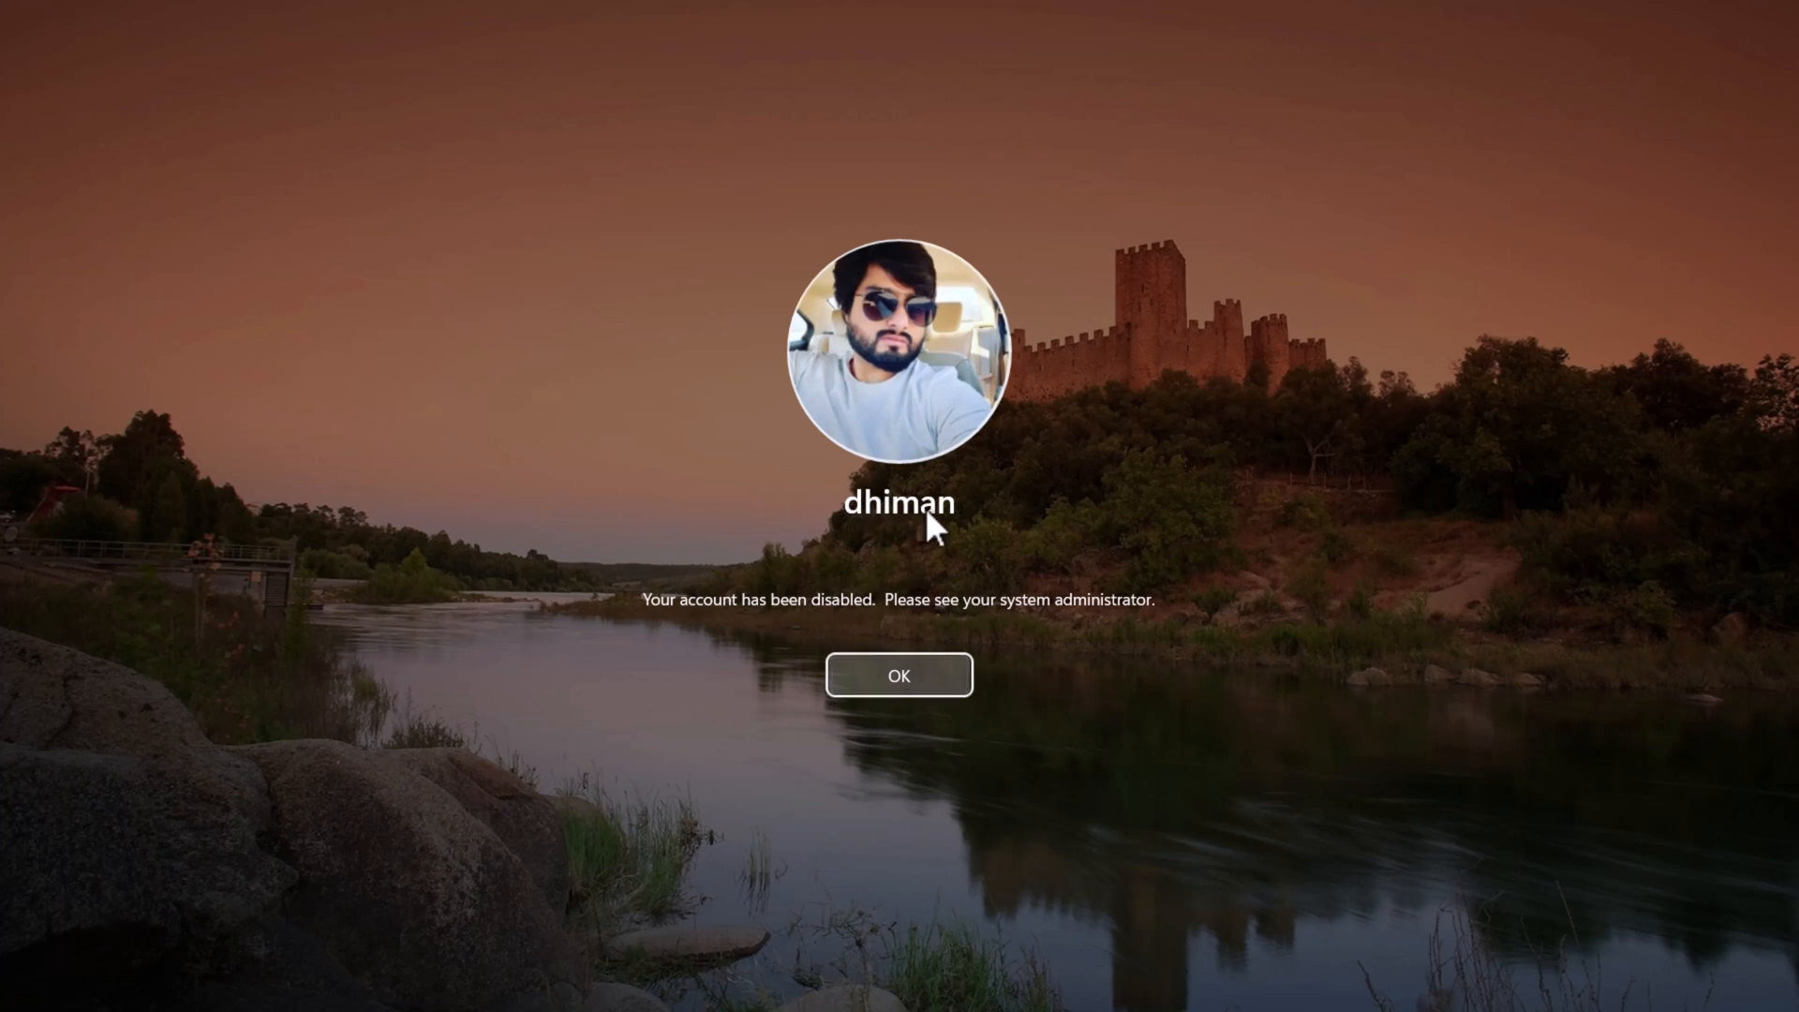
mouse_move(1055, 784)
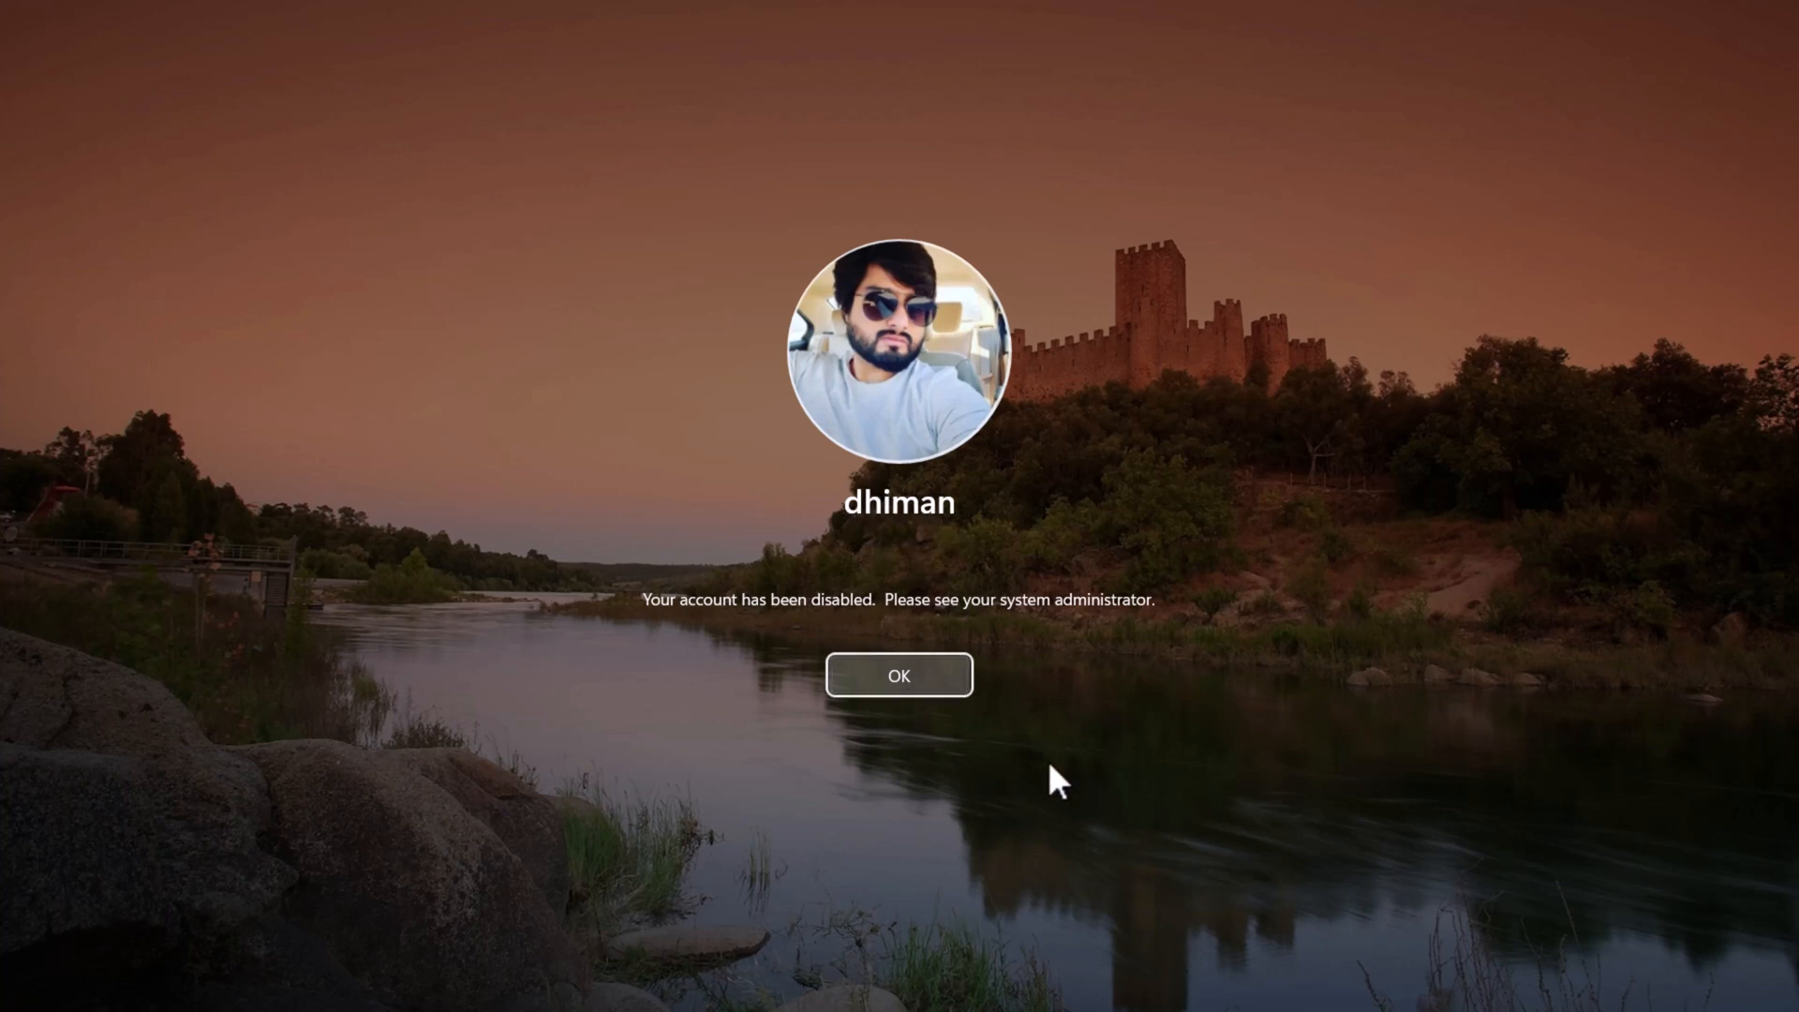
left_click(897, 675)
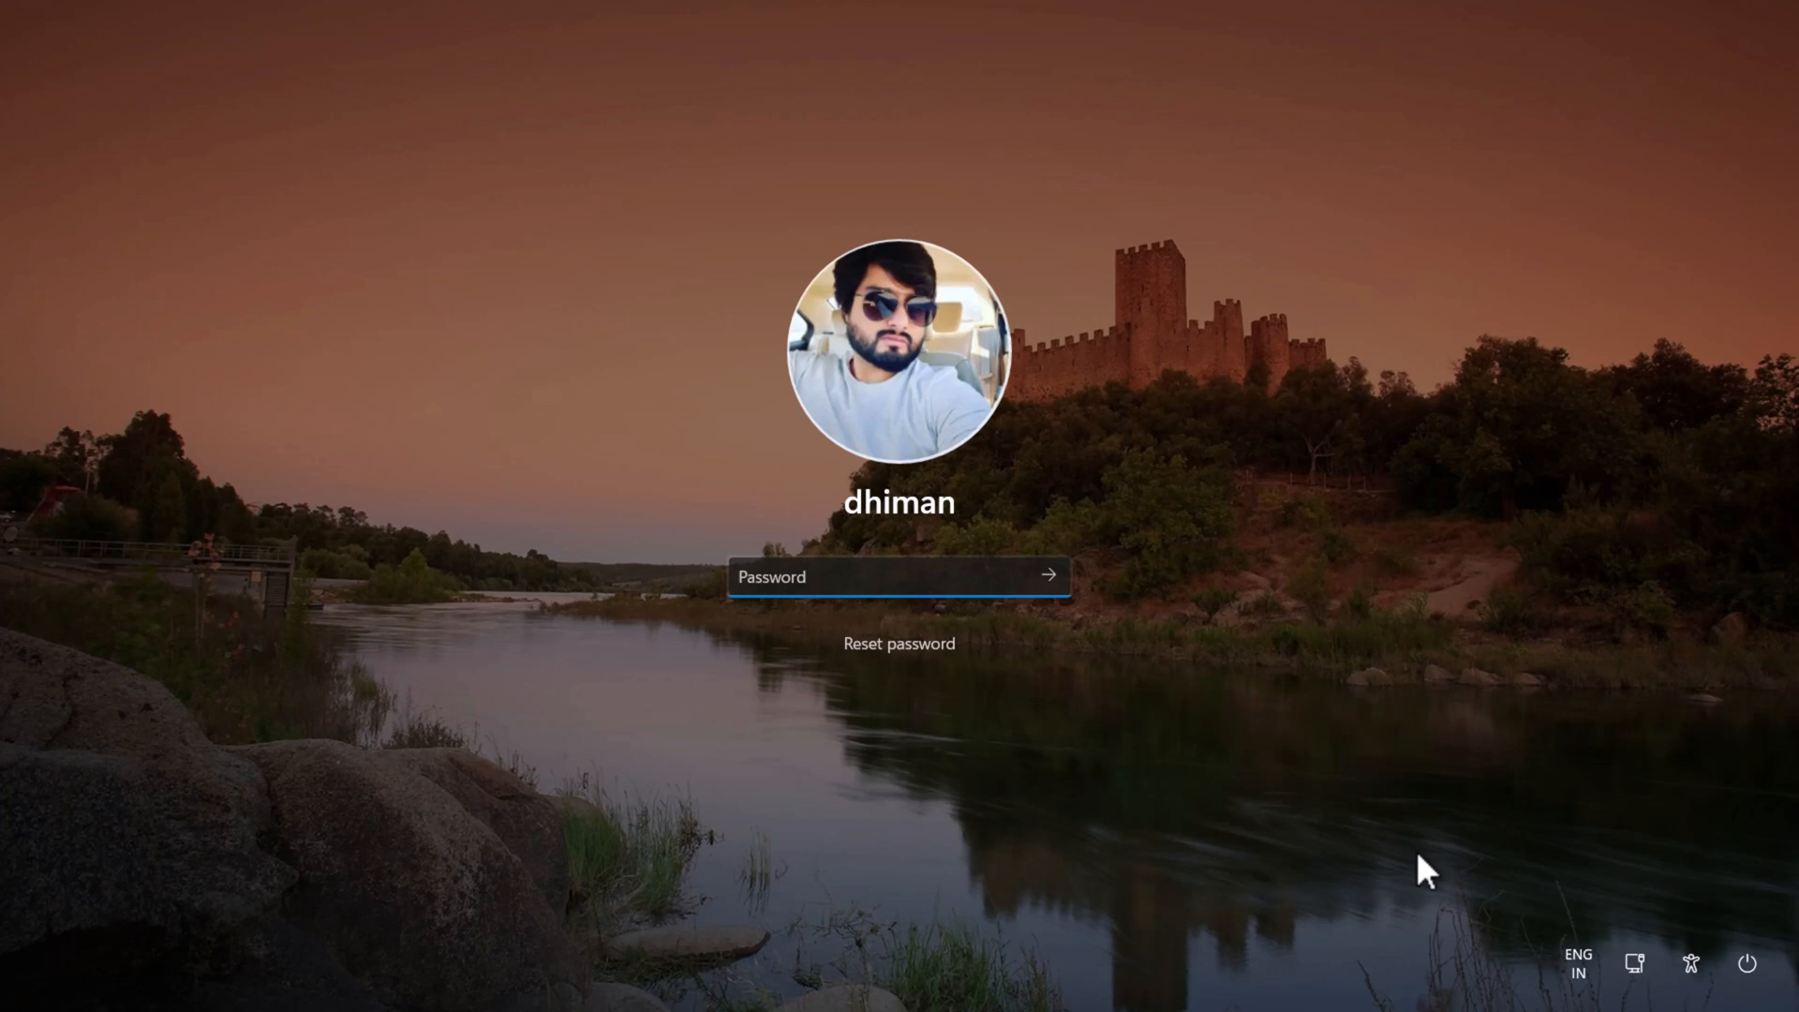
mouse_move(1748, 964)
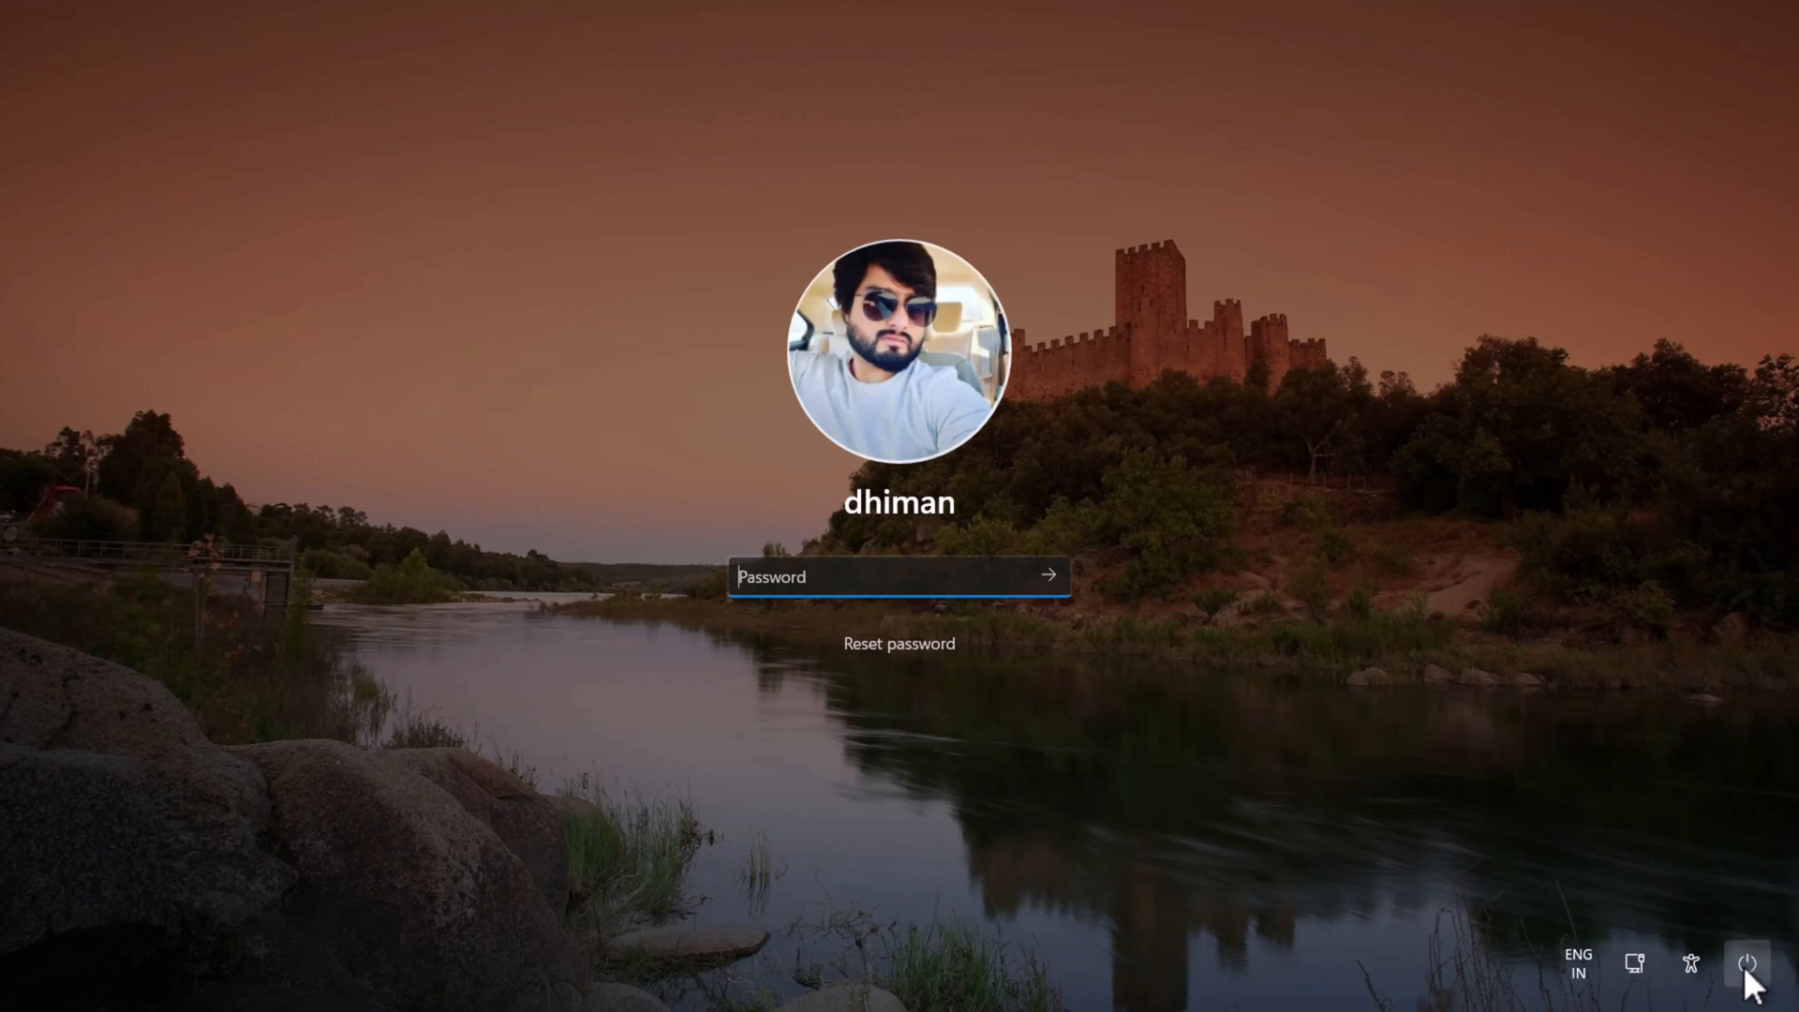
left_click(1749, 963)
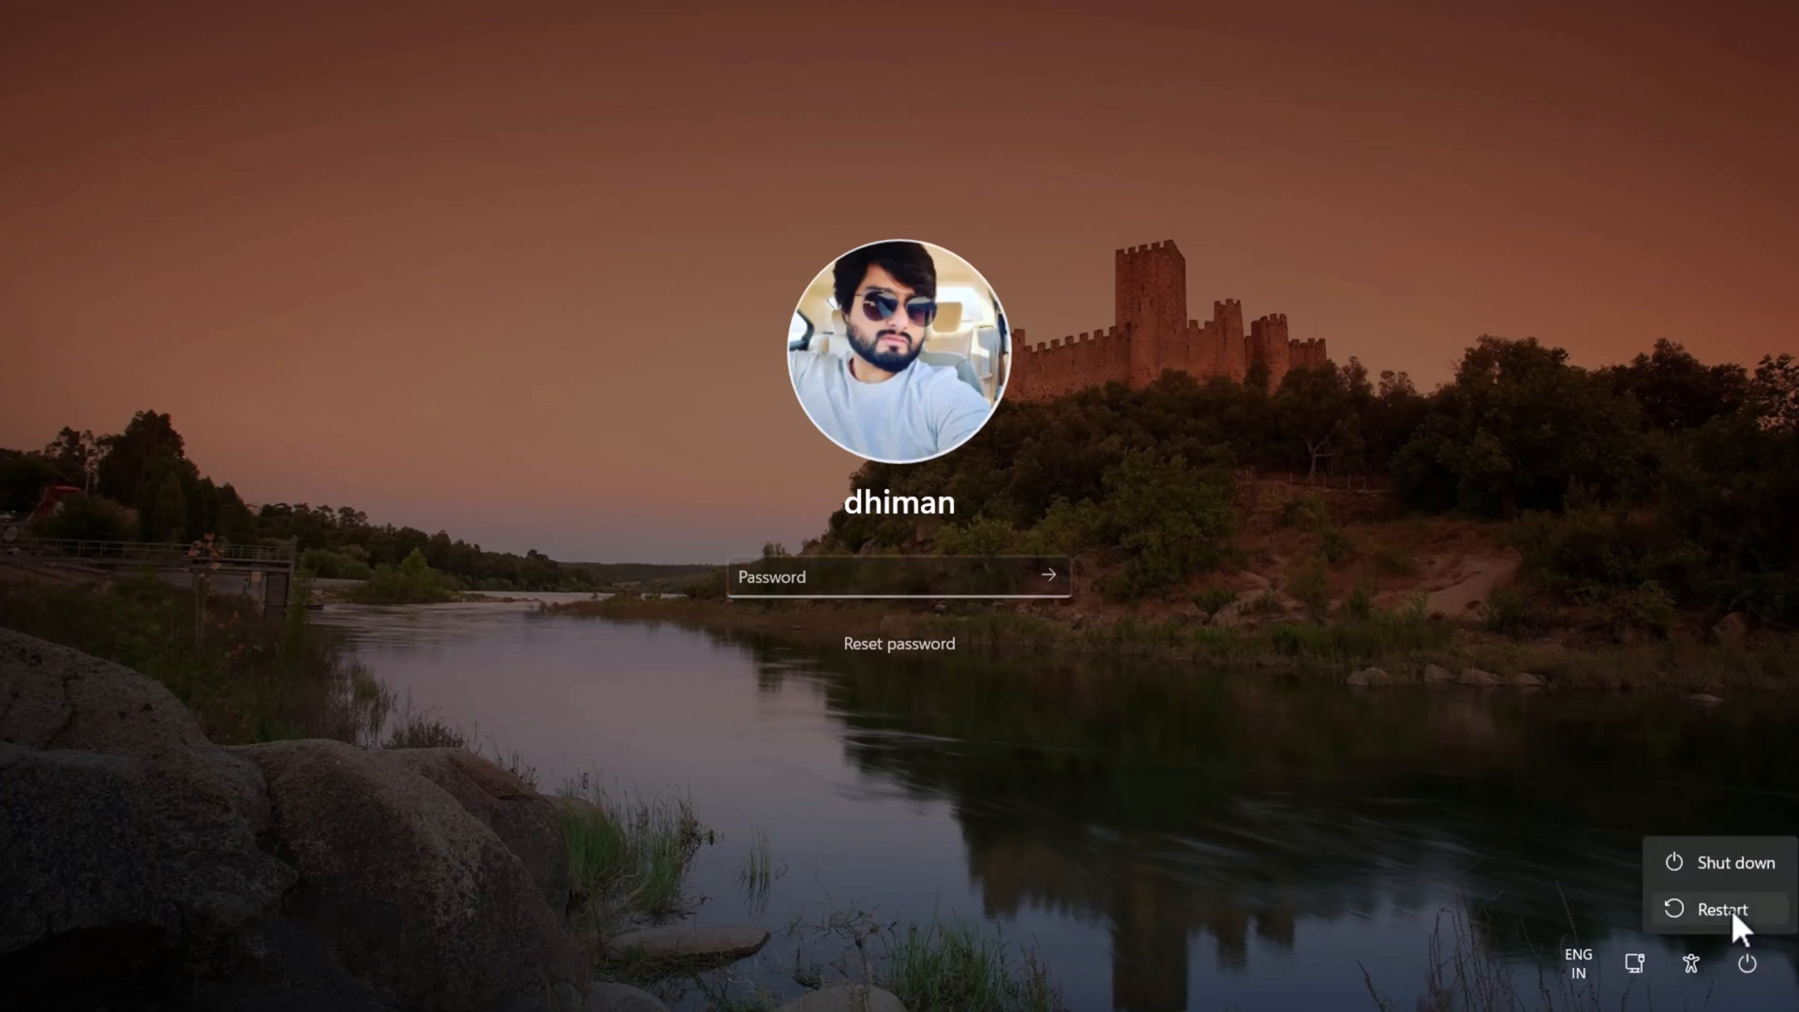
mouse_move(1720, 908)
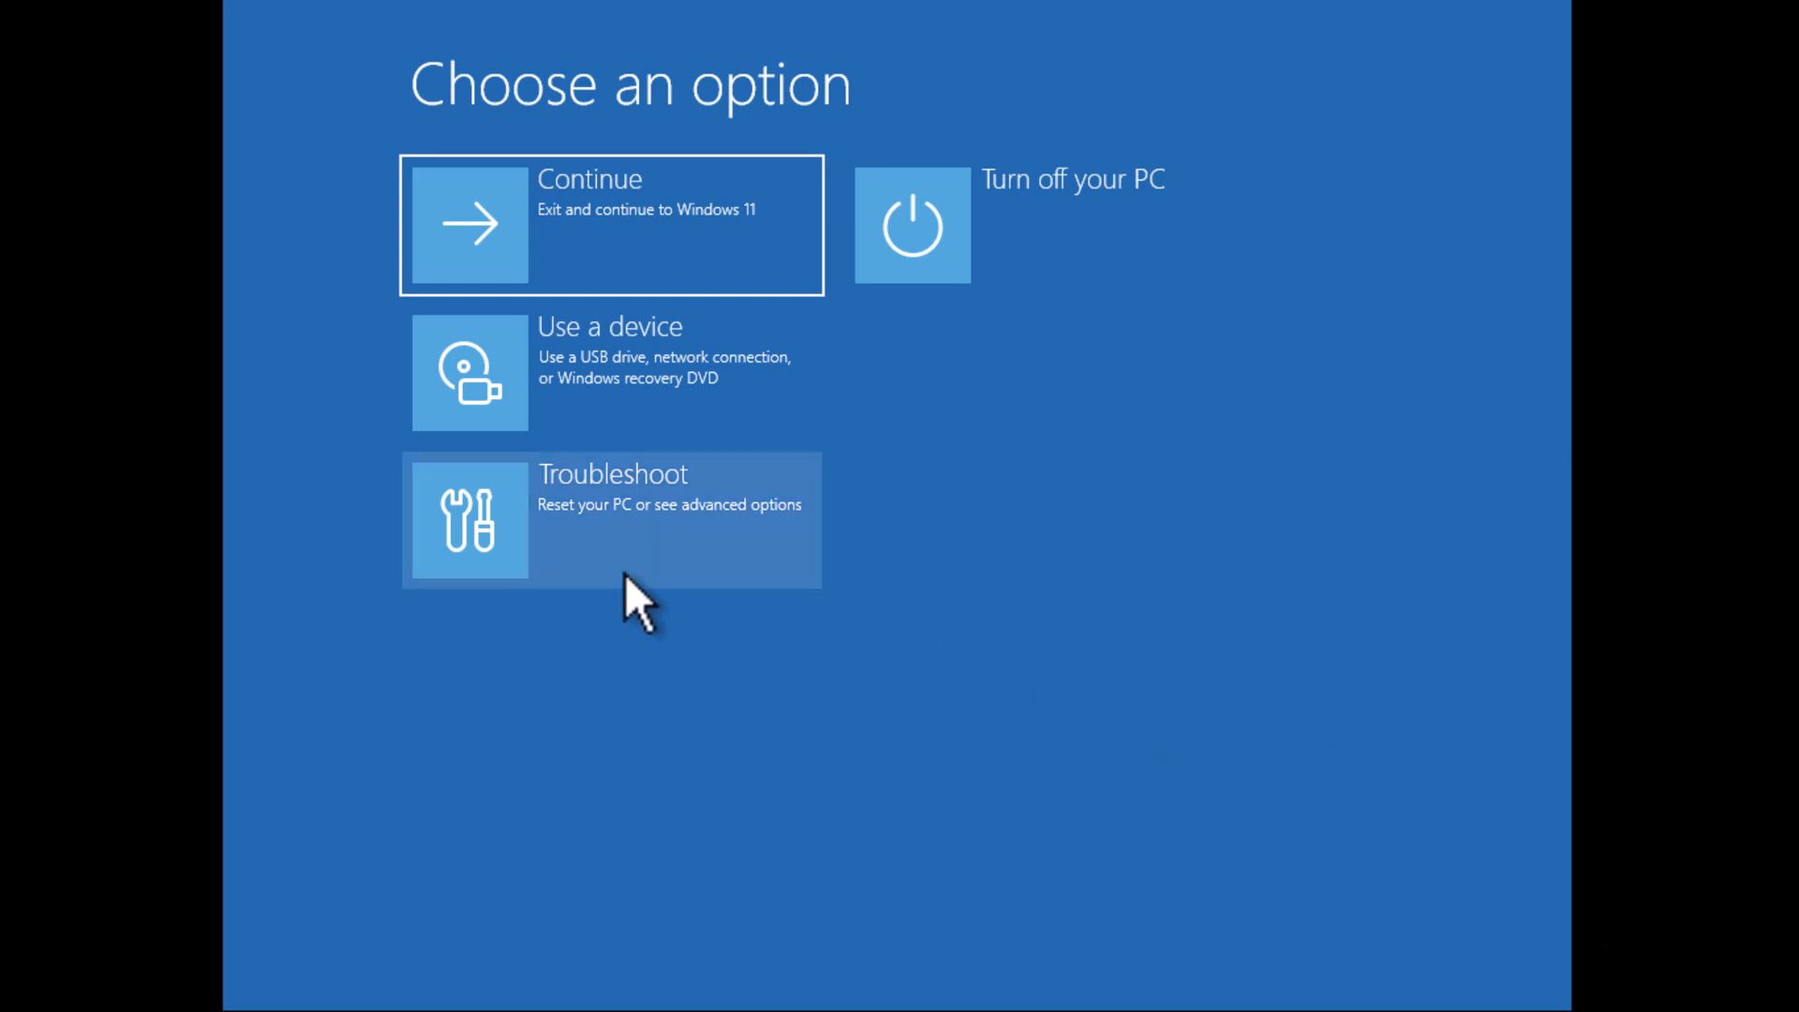
Step: Go through Troubleshoot > Advanced options > Startup Settings and restart to the startup mode list
left_click(611, 519)
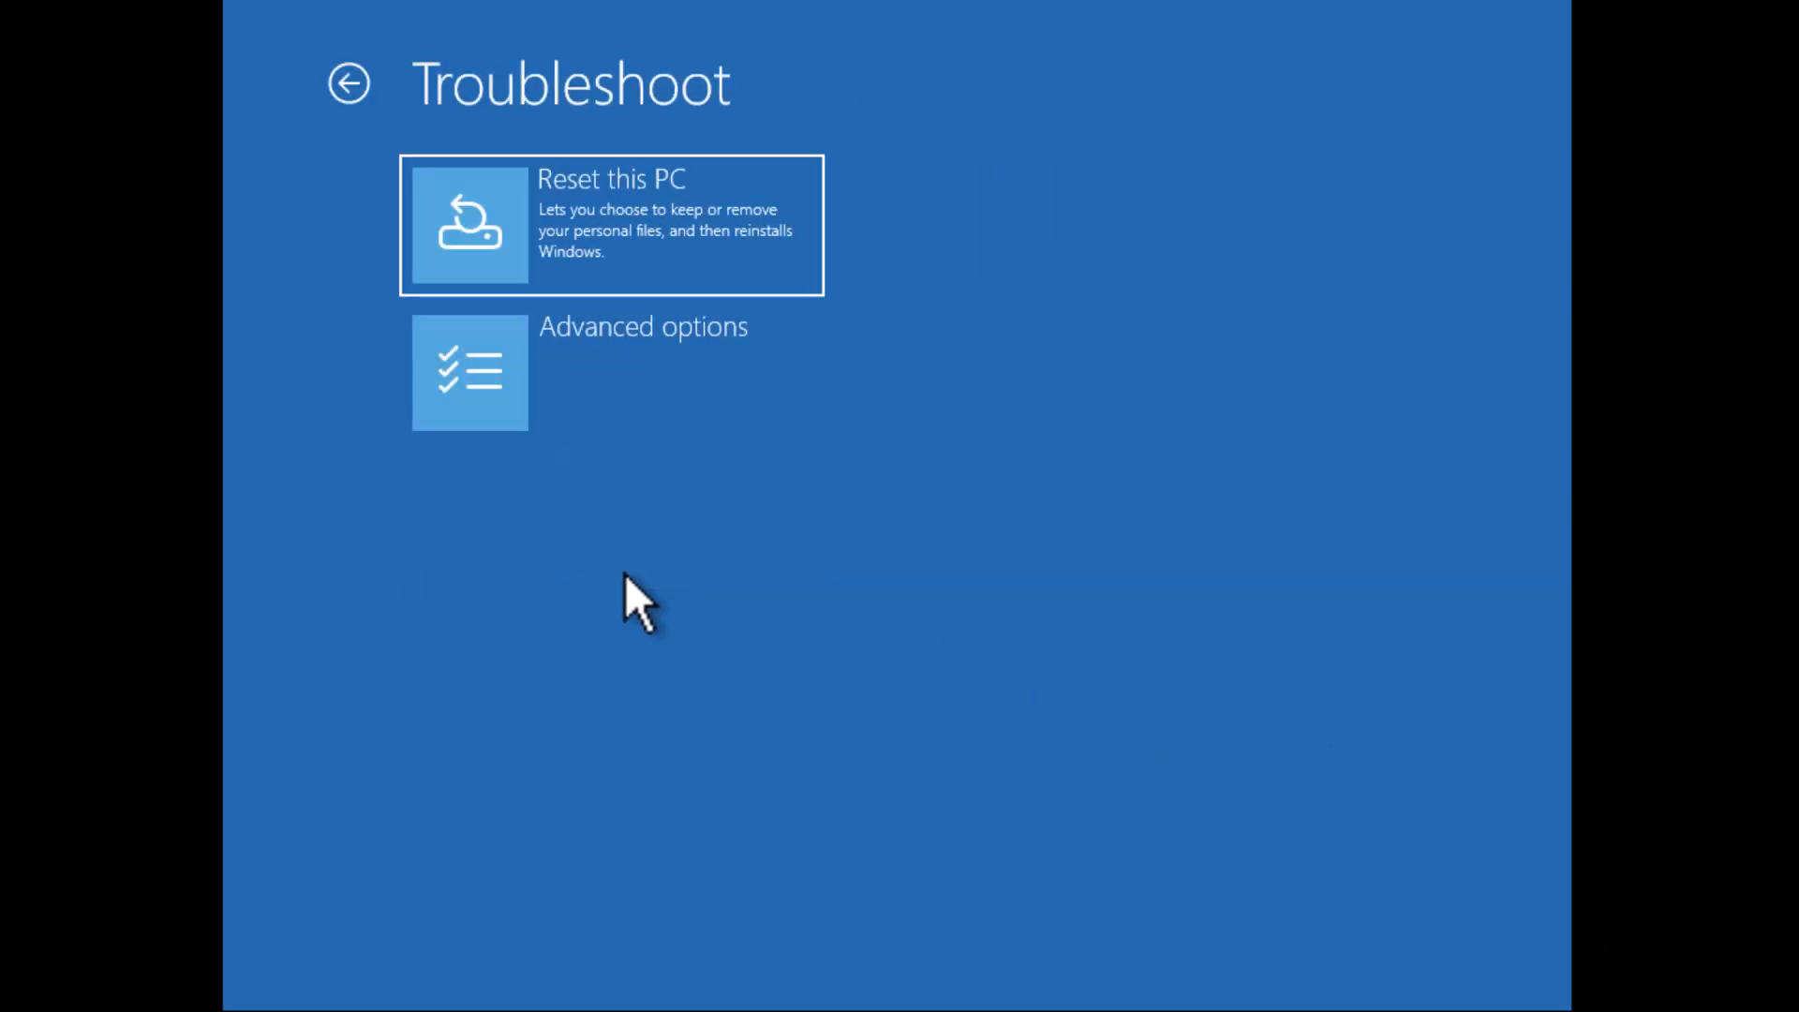
left_click(611, 371)
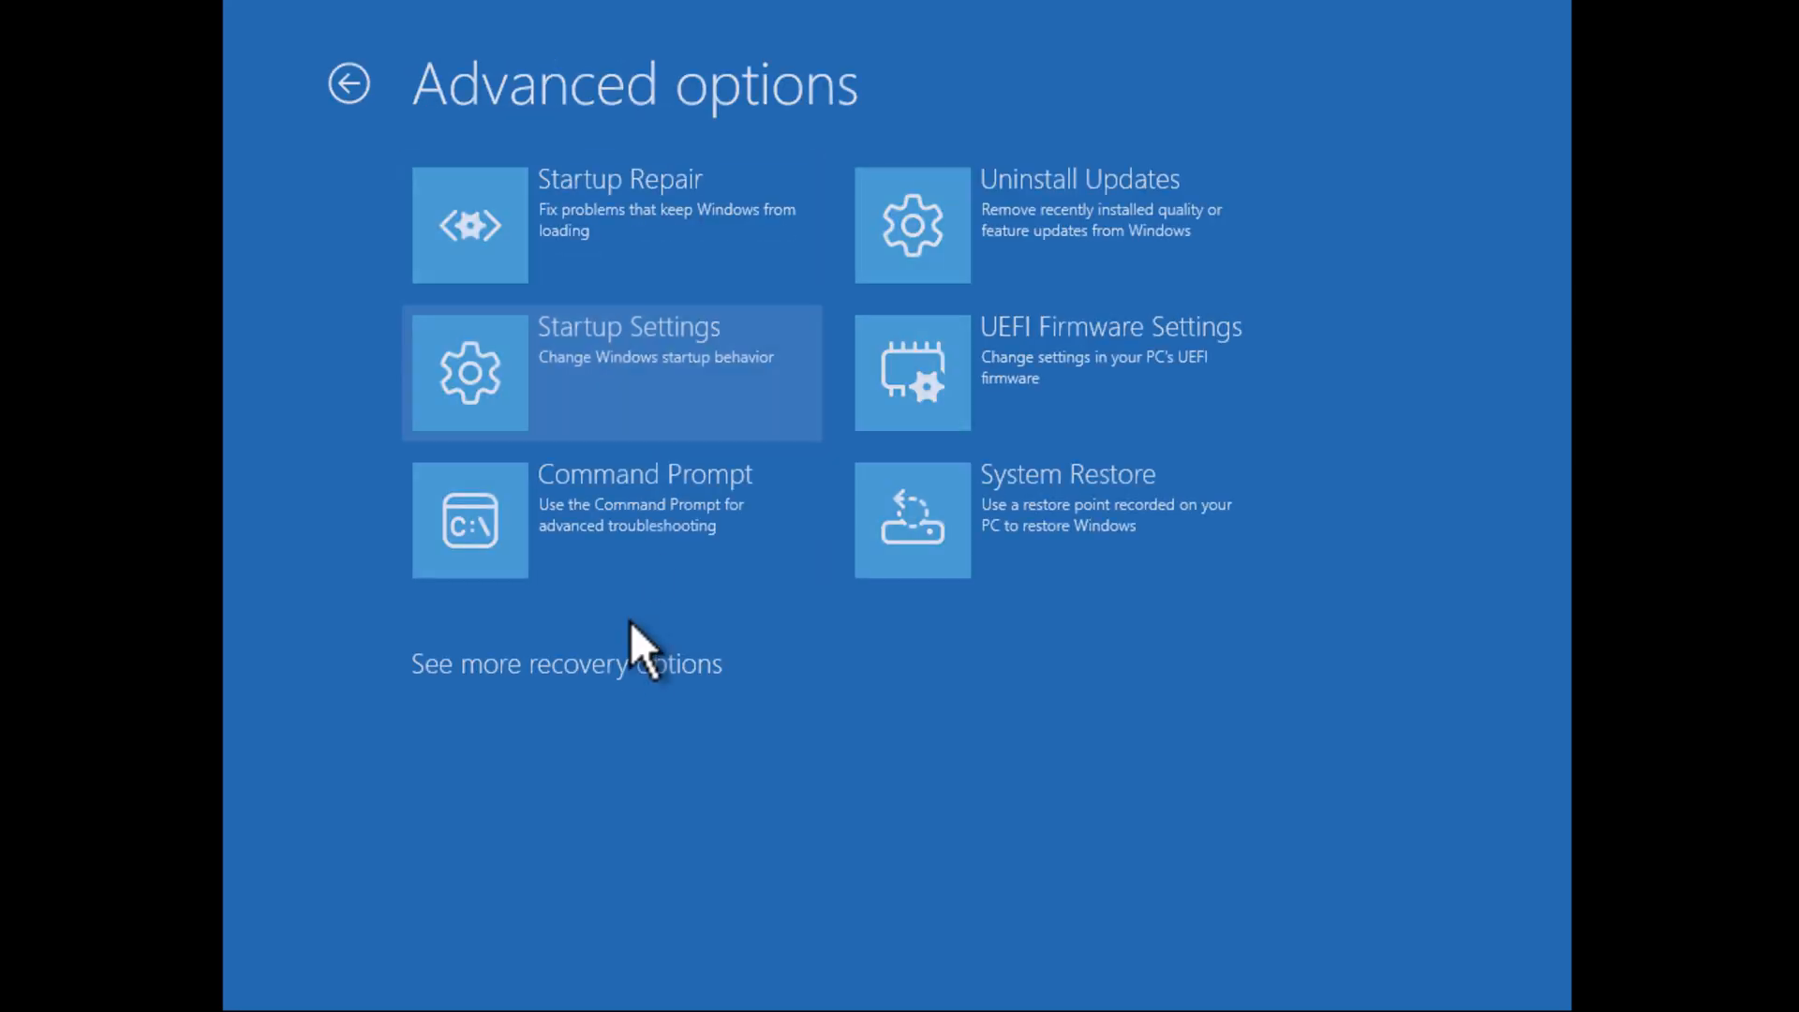
mouse_move(649, 367)
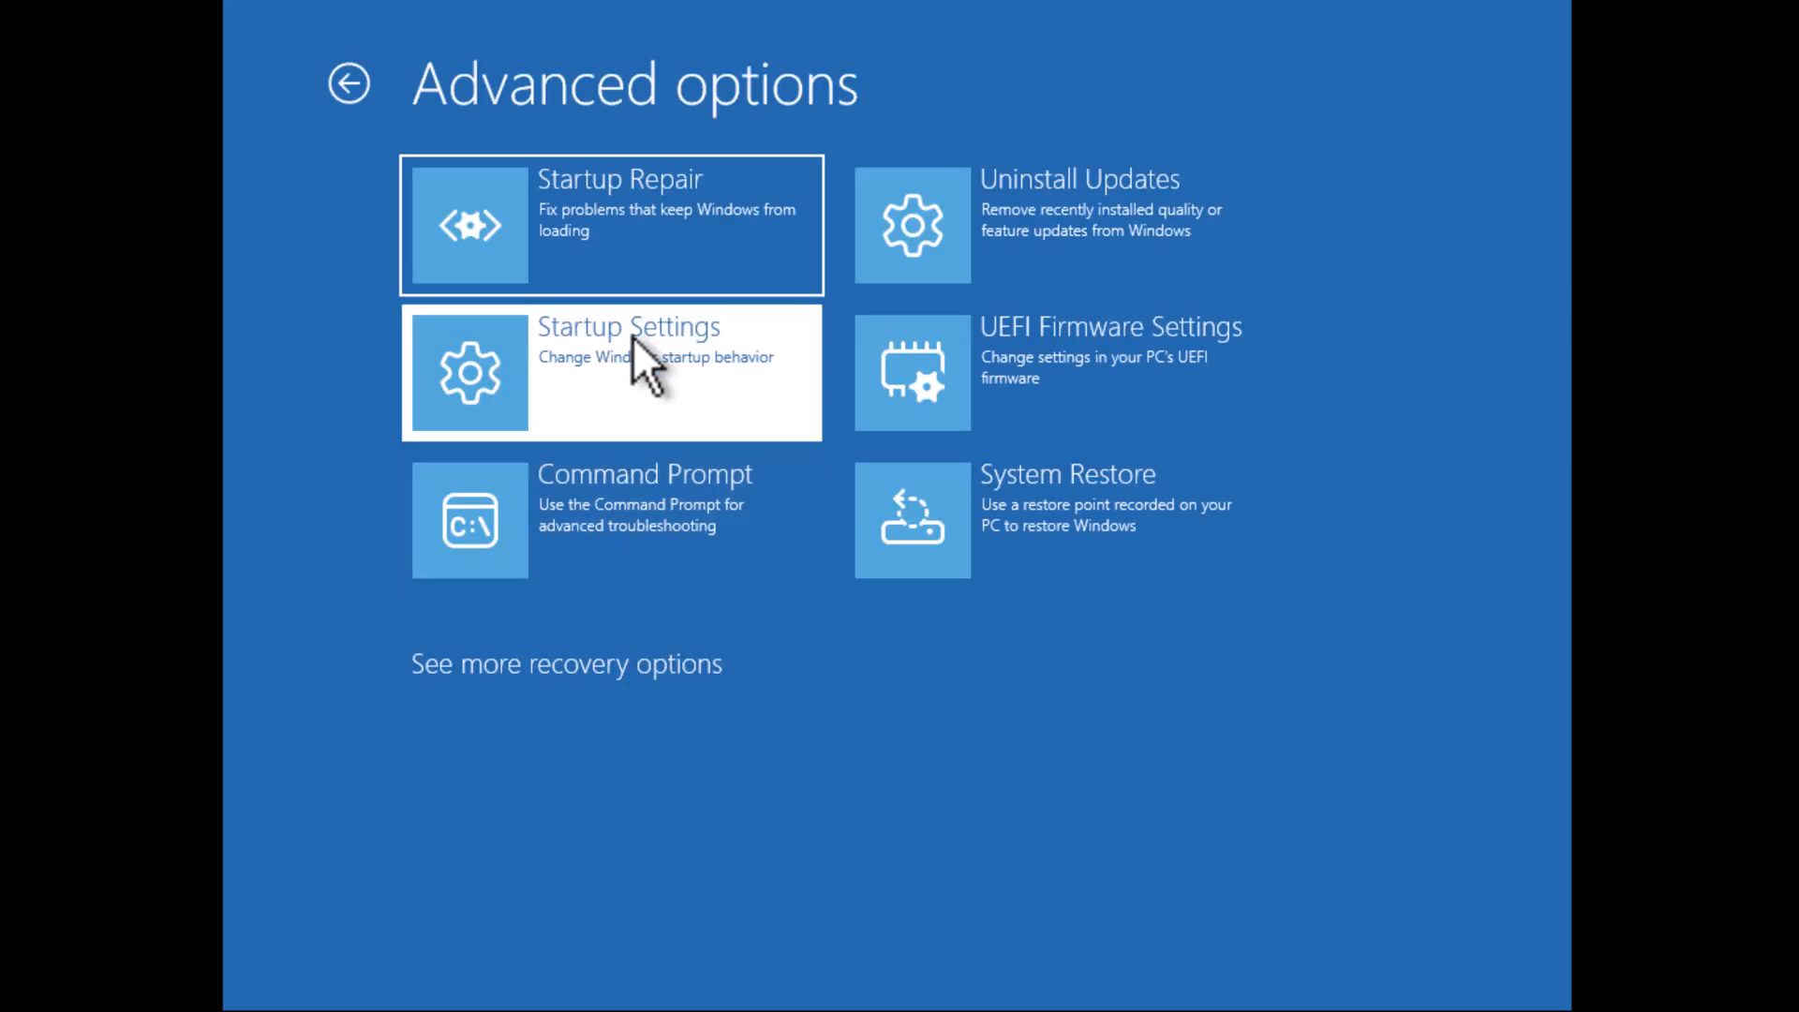
left_click(611, 371)
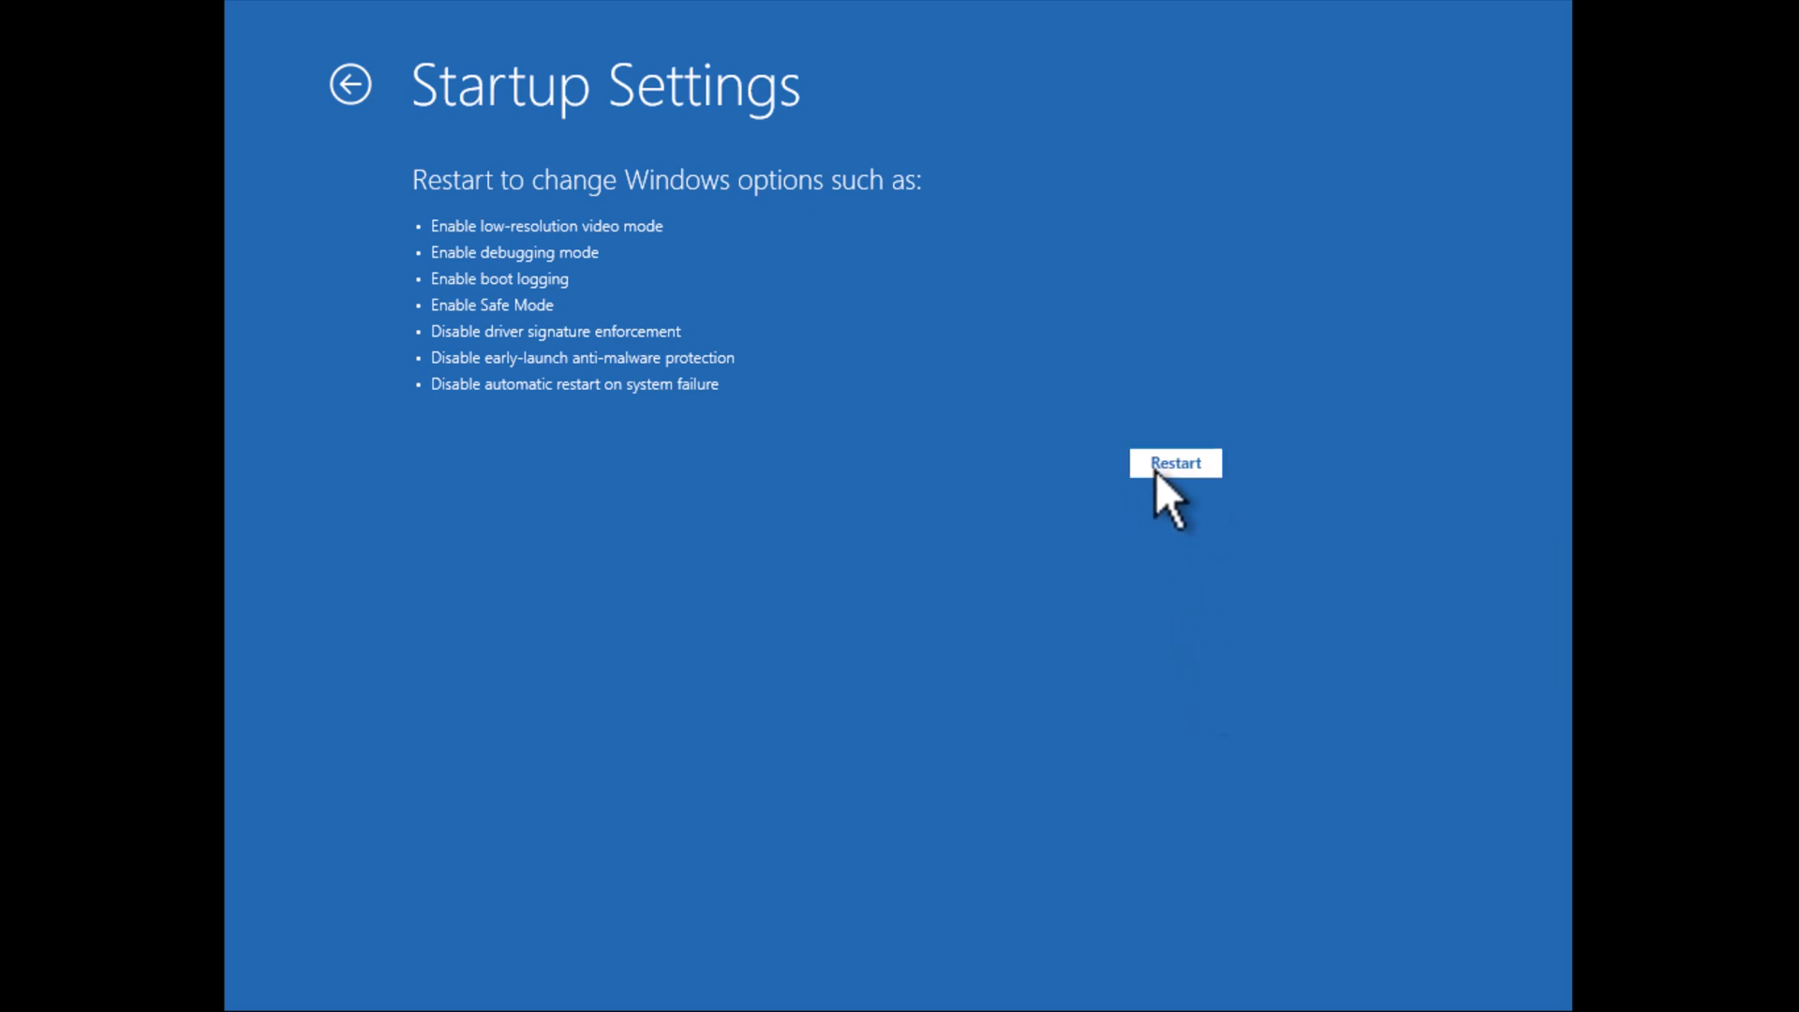
left_click(1173, 463)
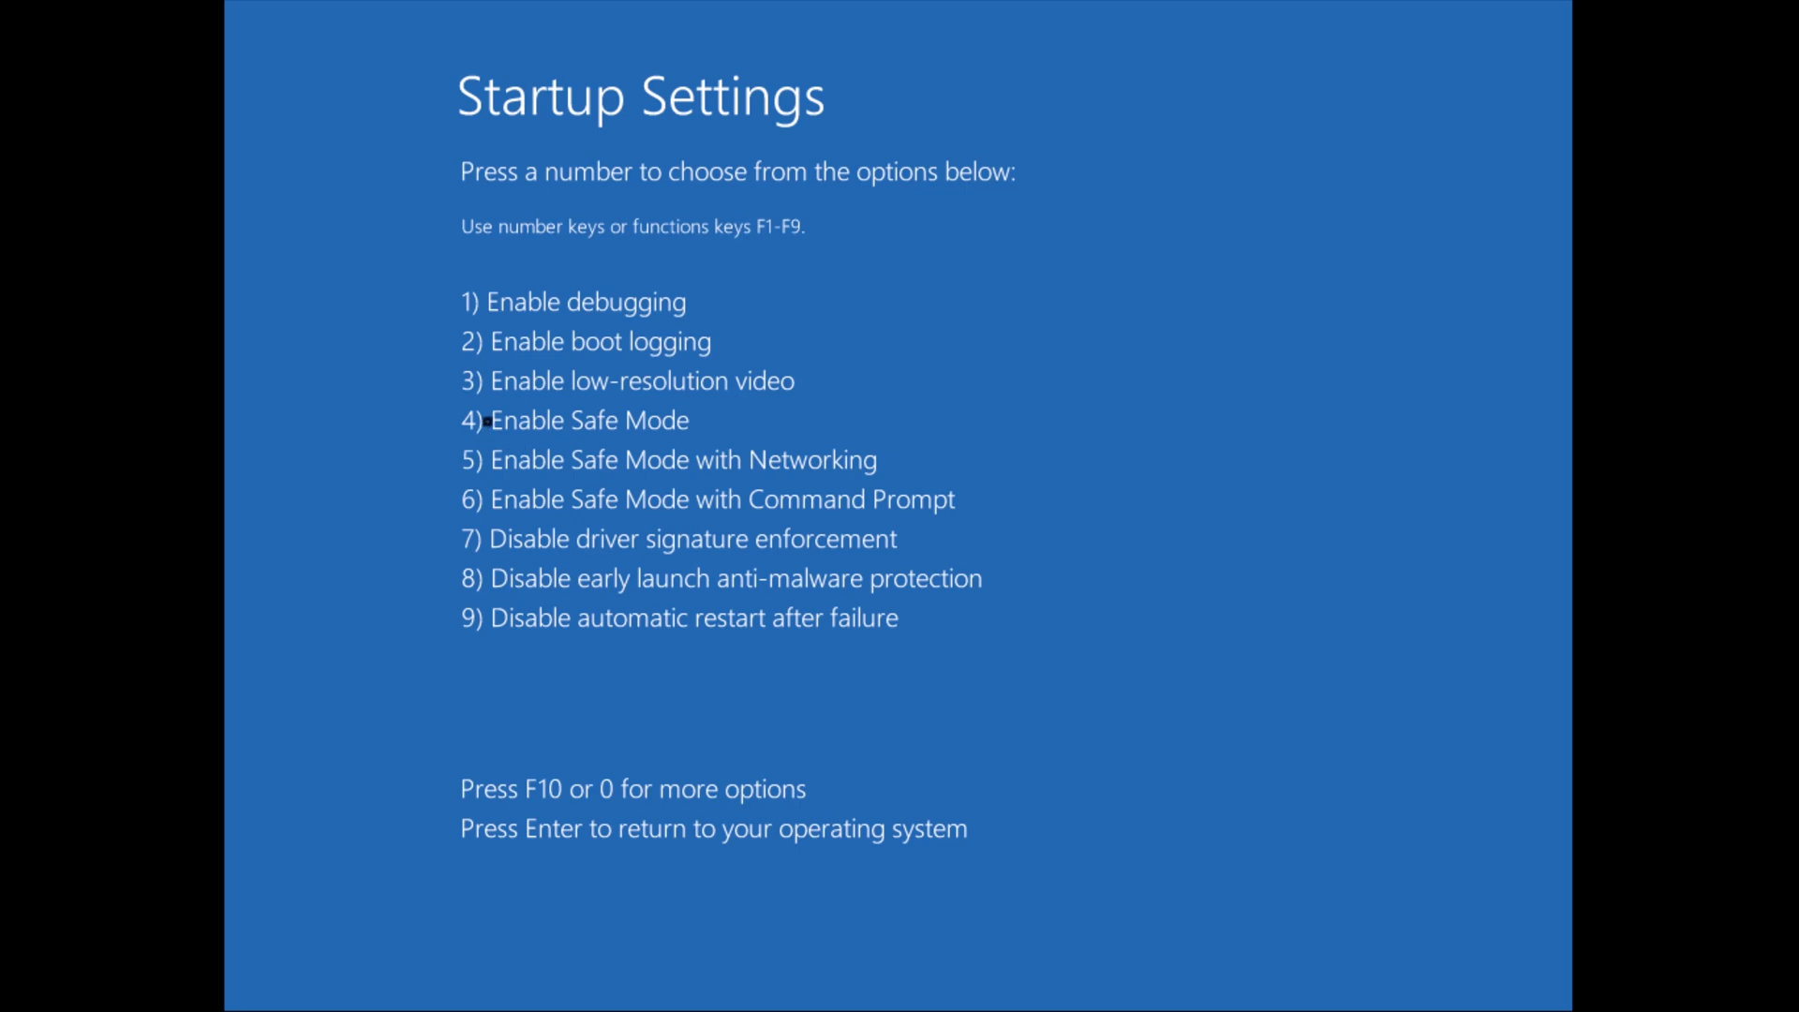
mouse_move(719, 434)
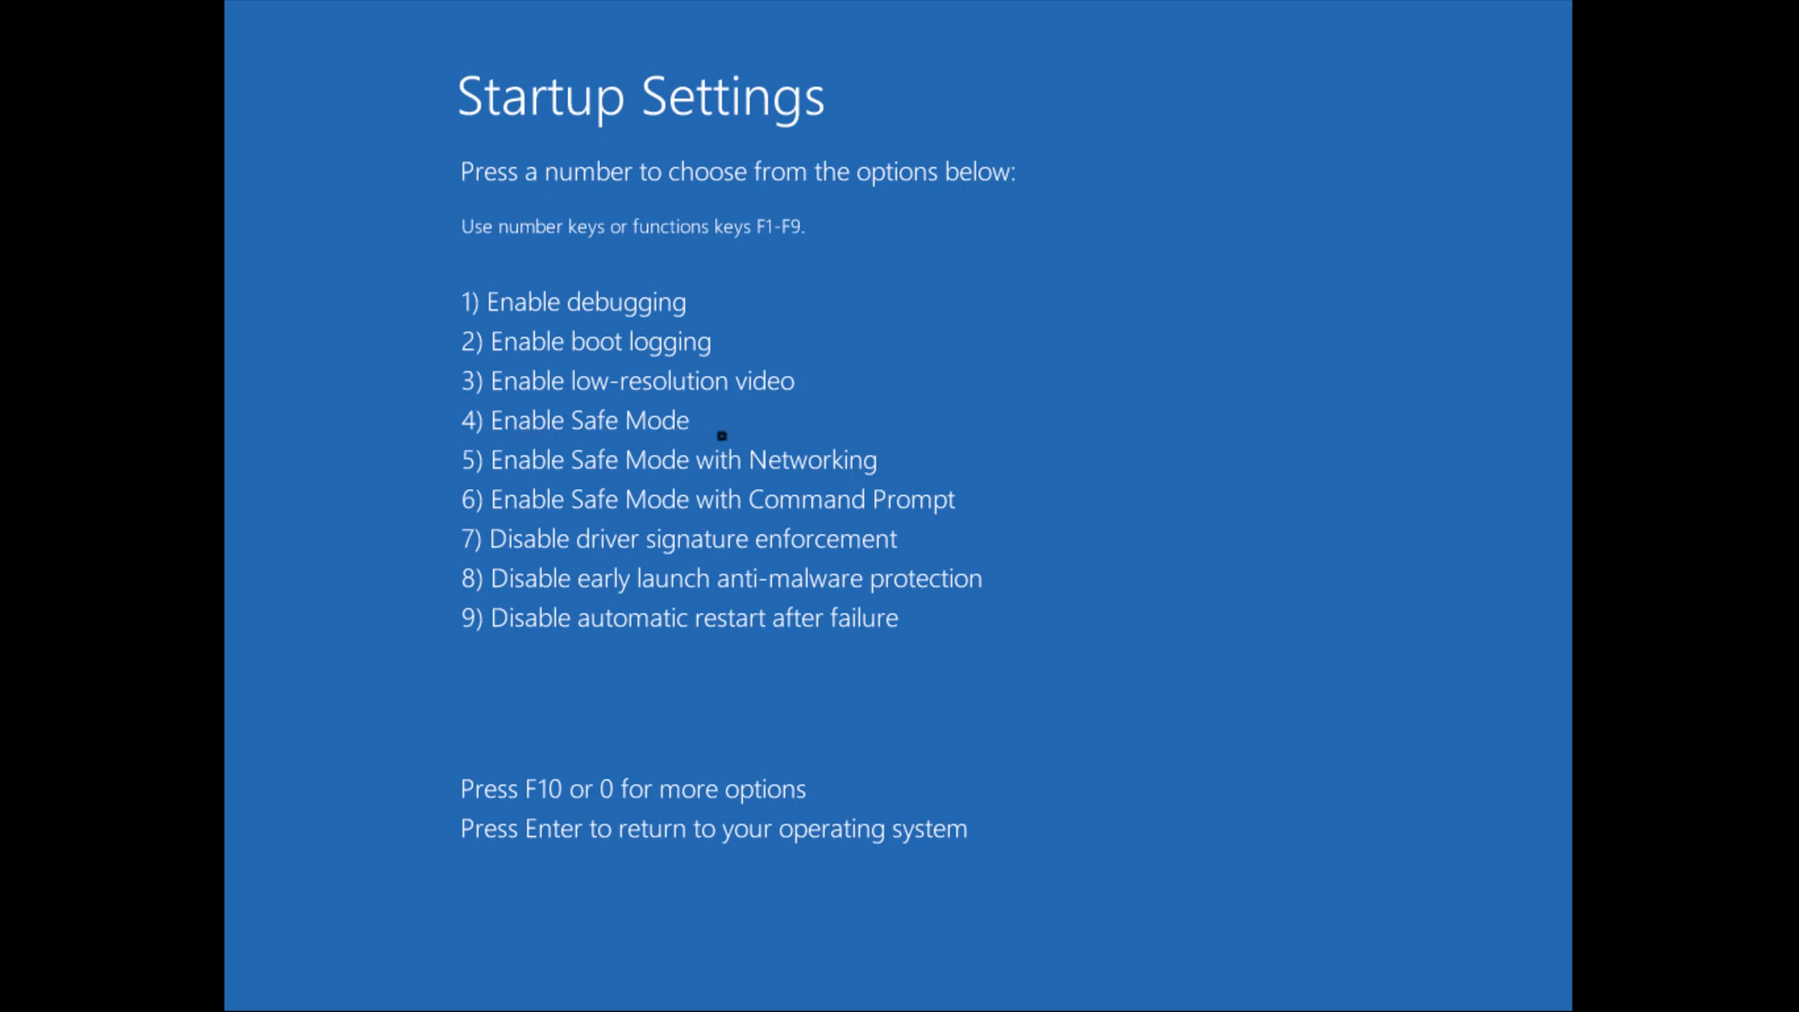
mouse_move(1081, 448)
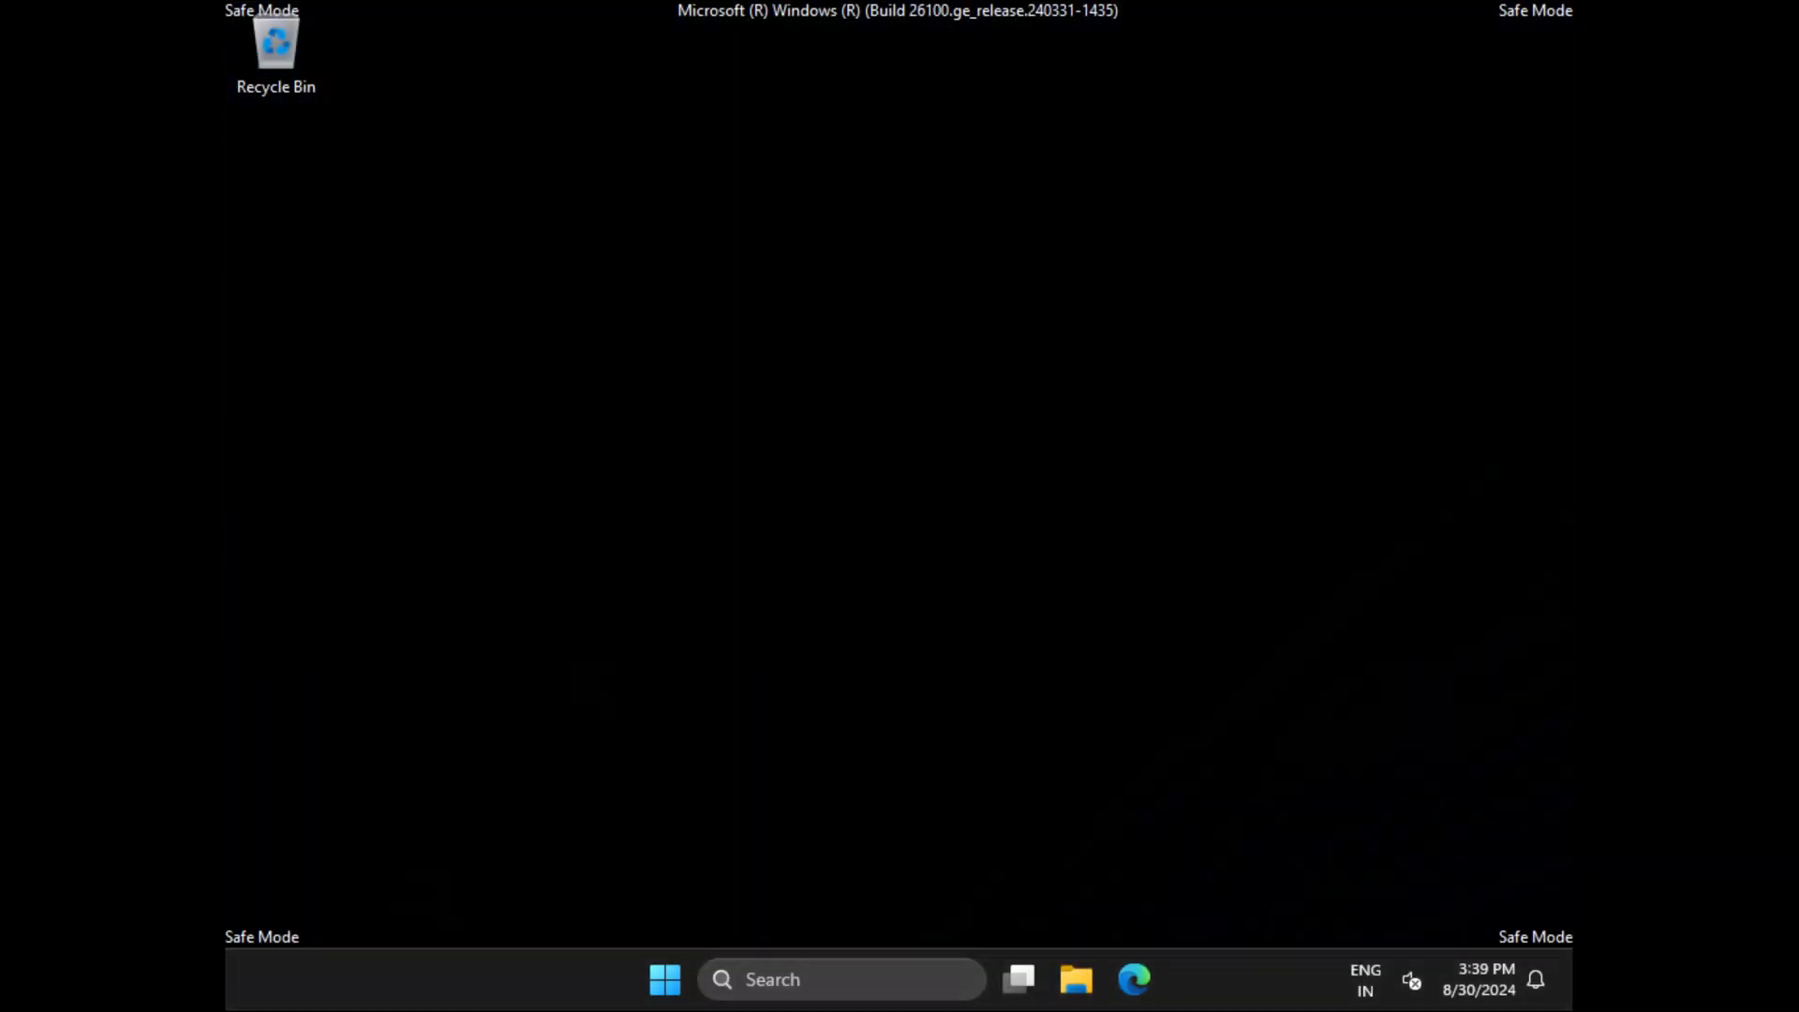
Step: Run 'lusrmgr' from the Run box to launch Local Users and Groups in Safe Mode
key("win+r")
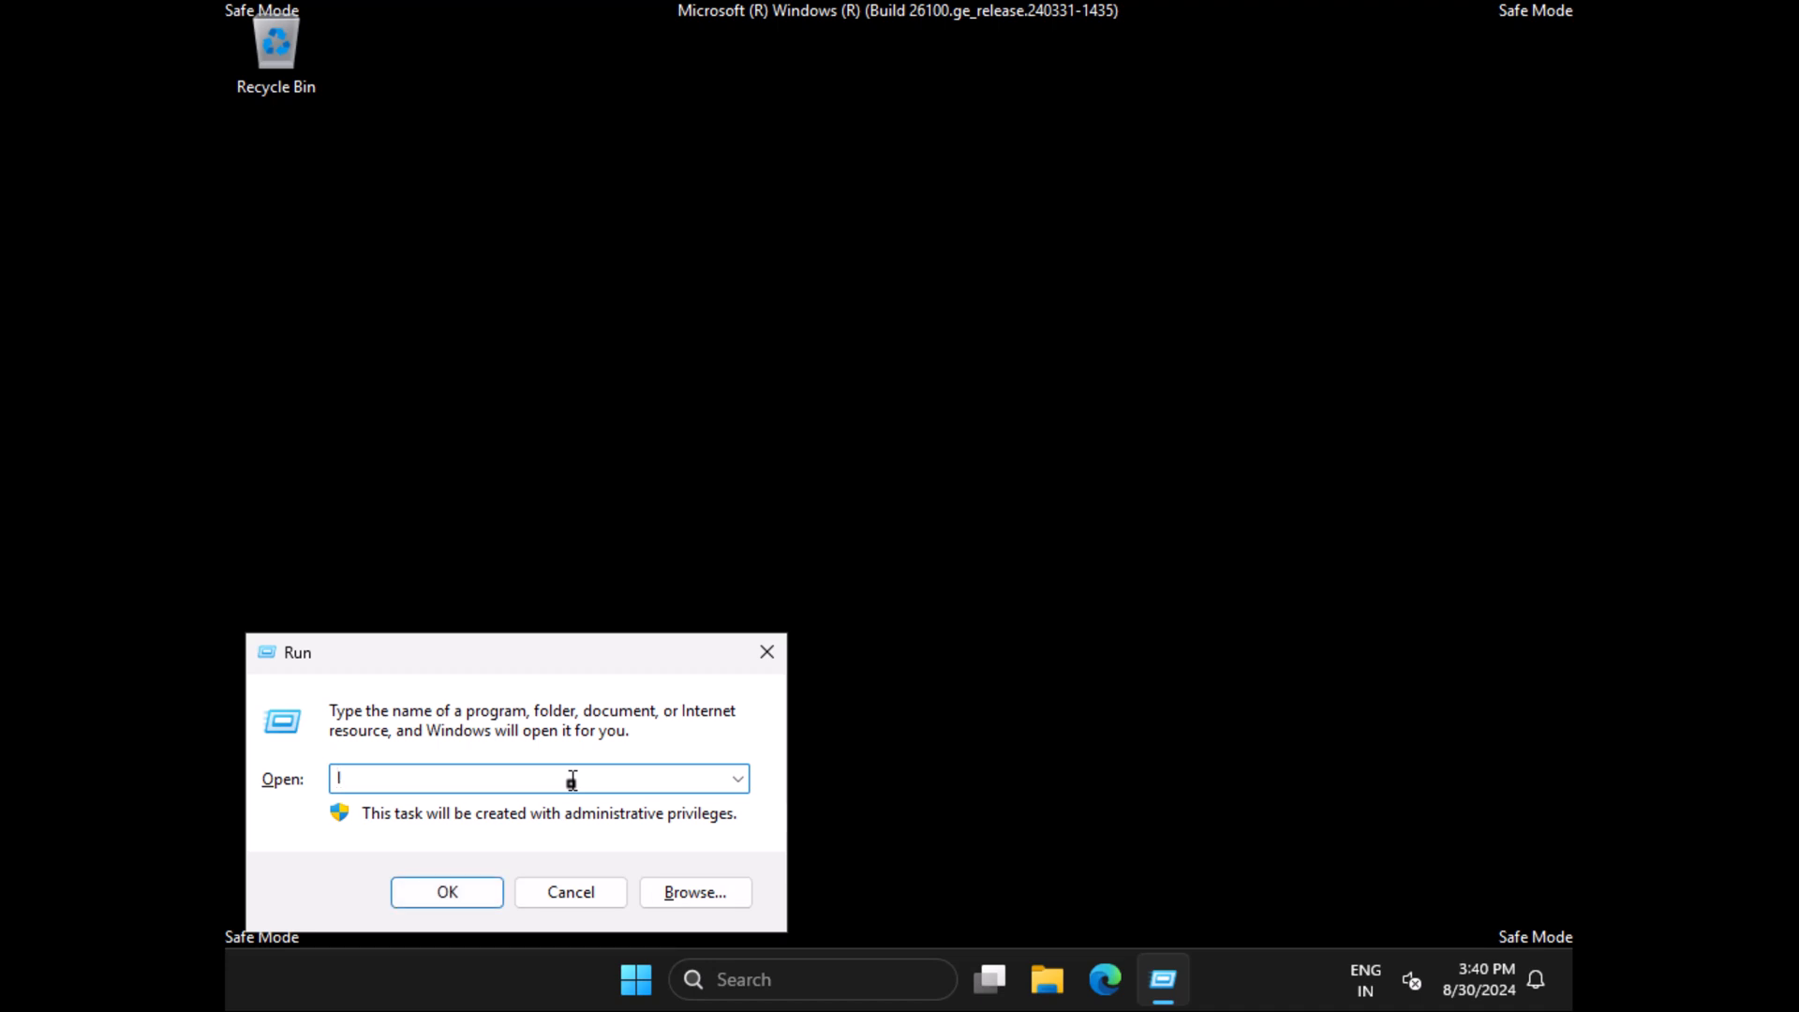
type("us")
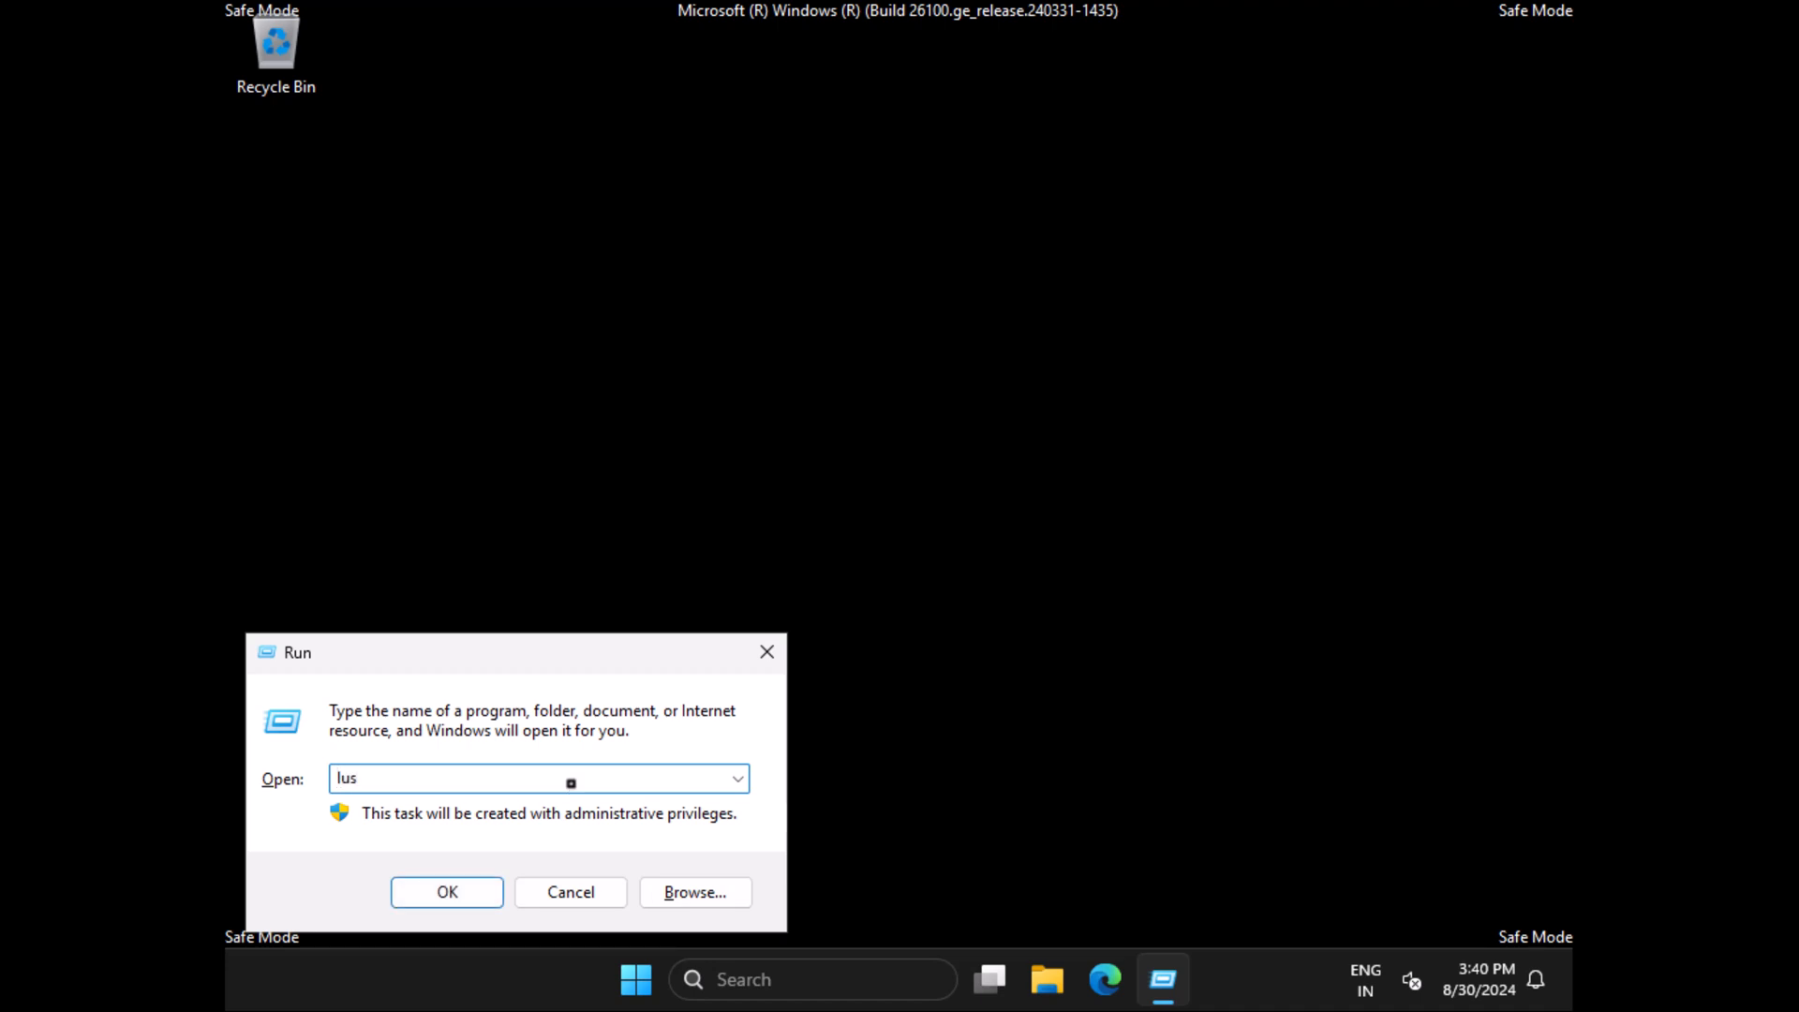
type("rmgr")
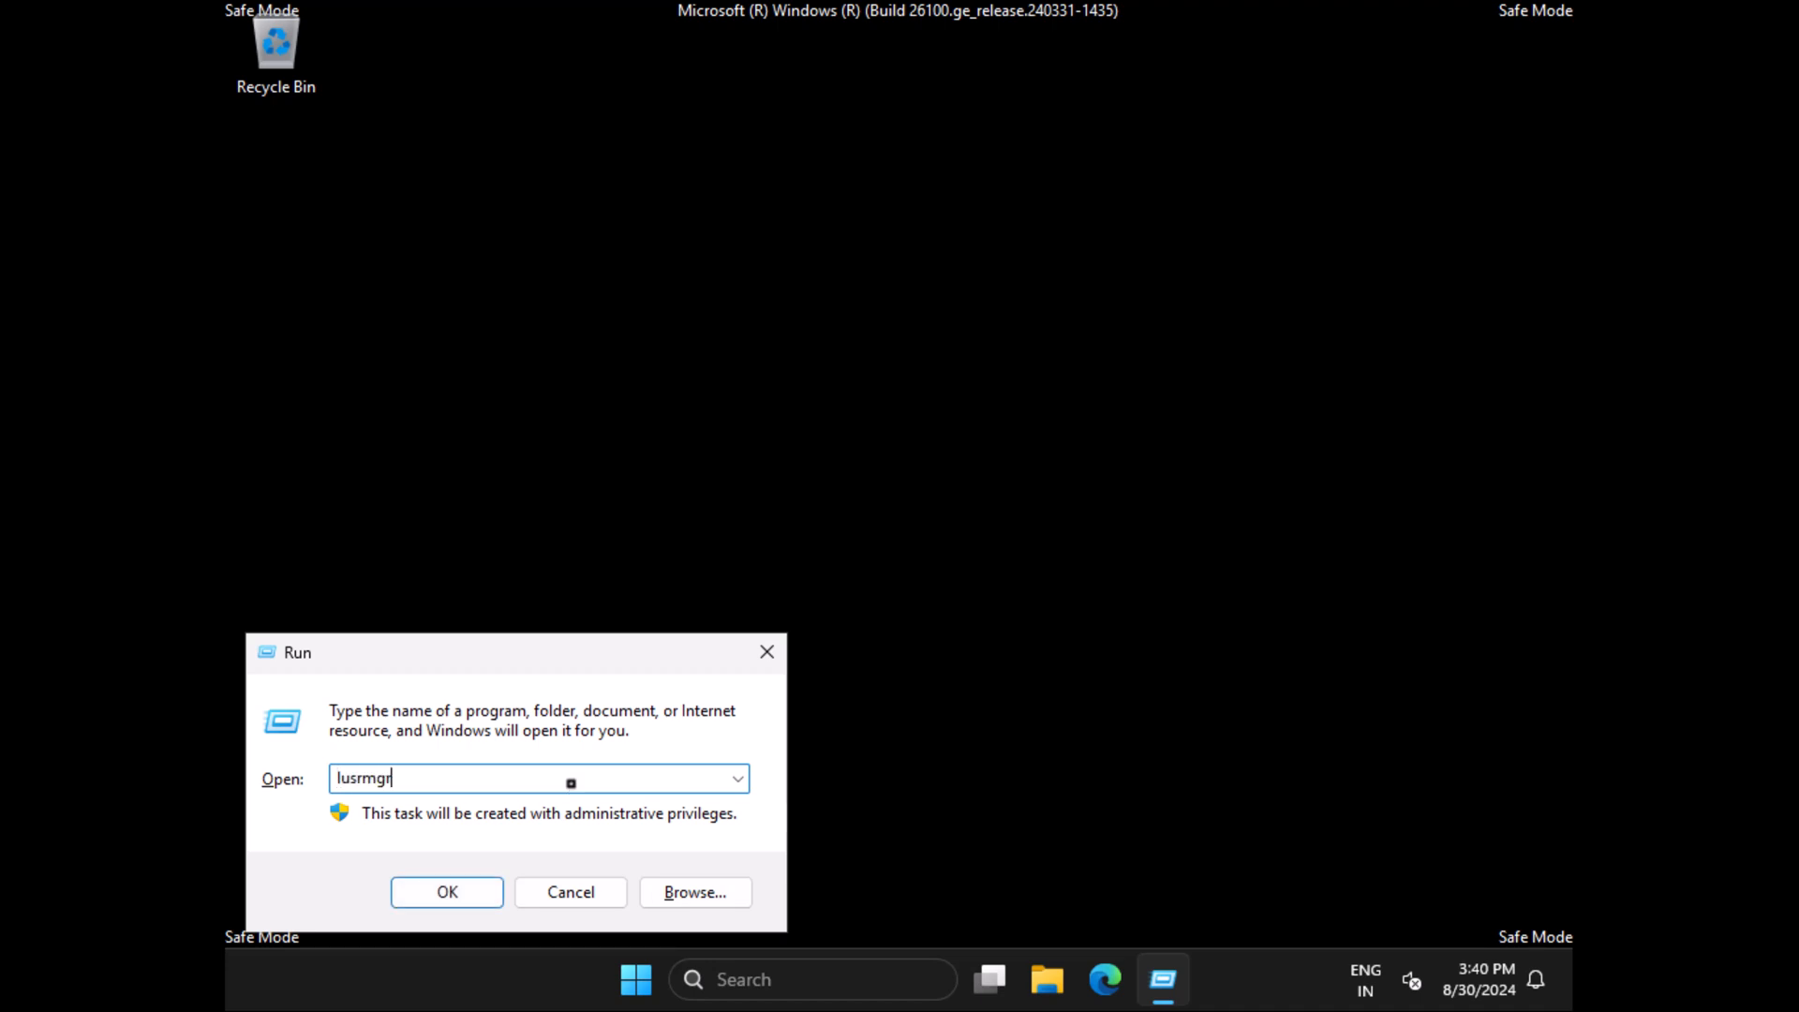
left_click(446, 892)
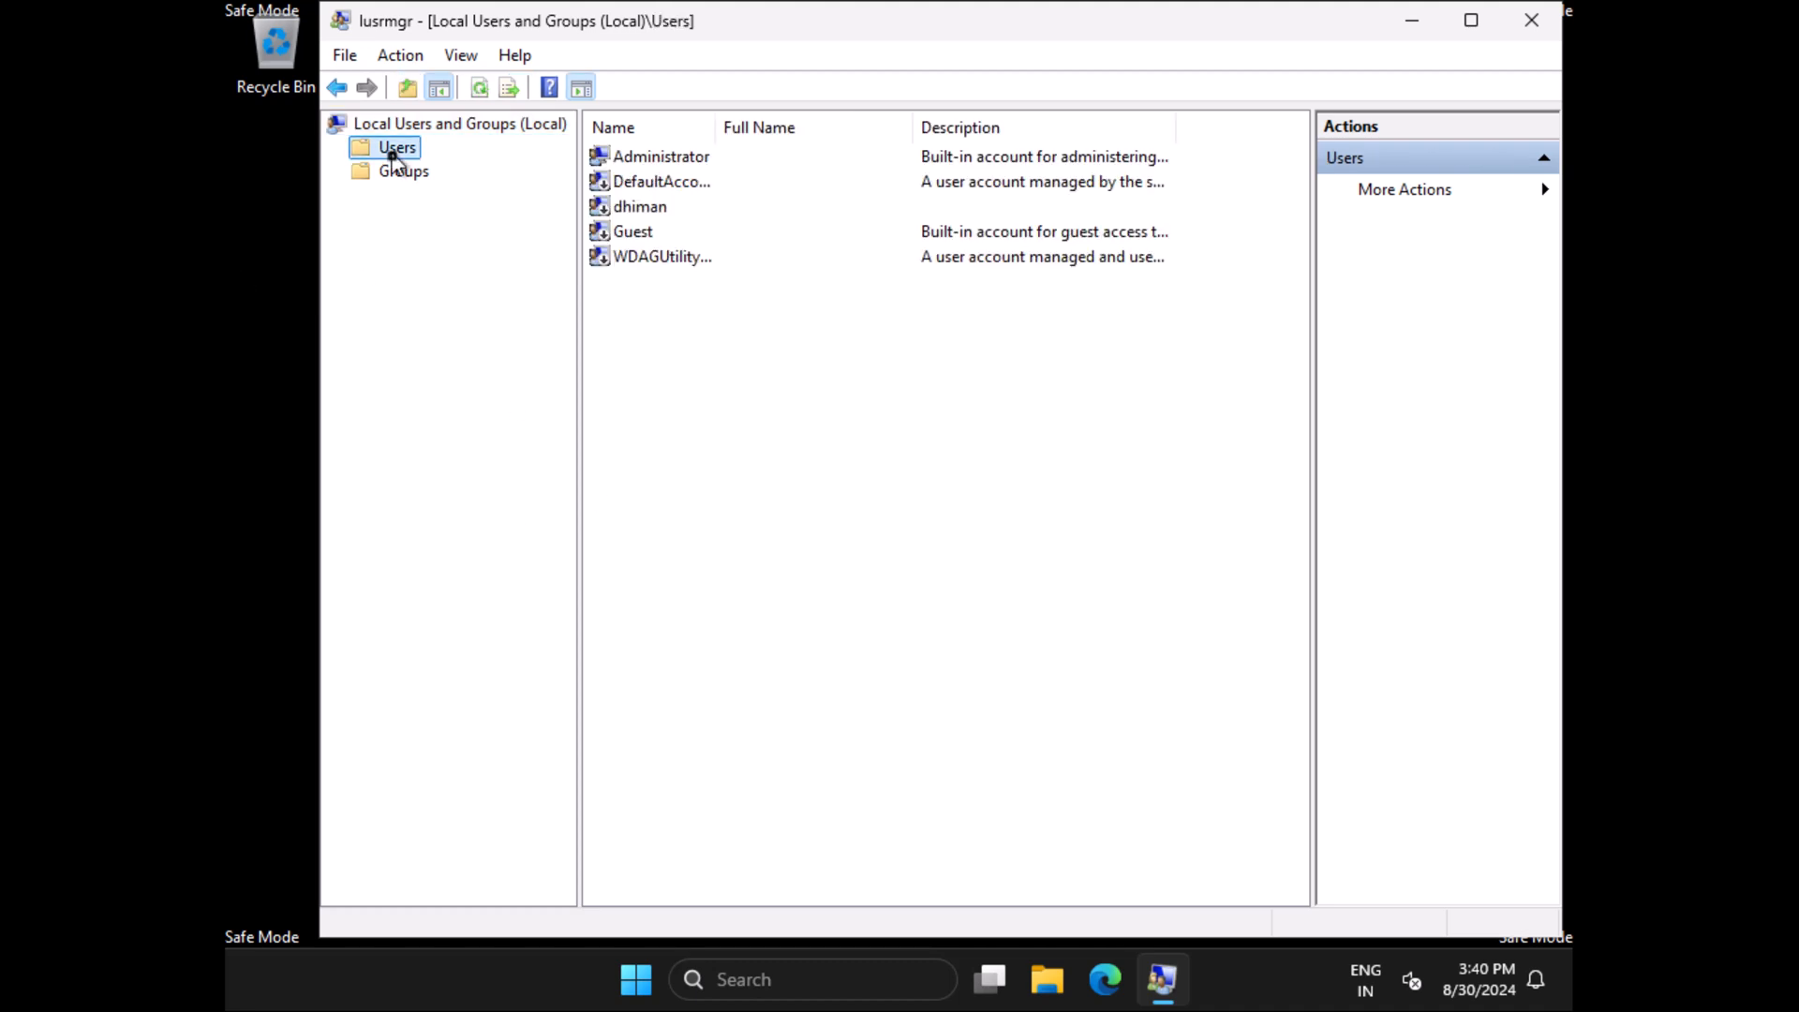
mouse_move(617, 266)
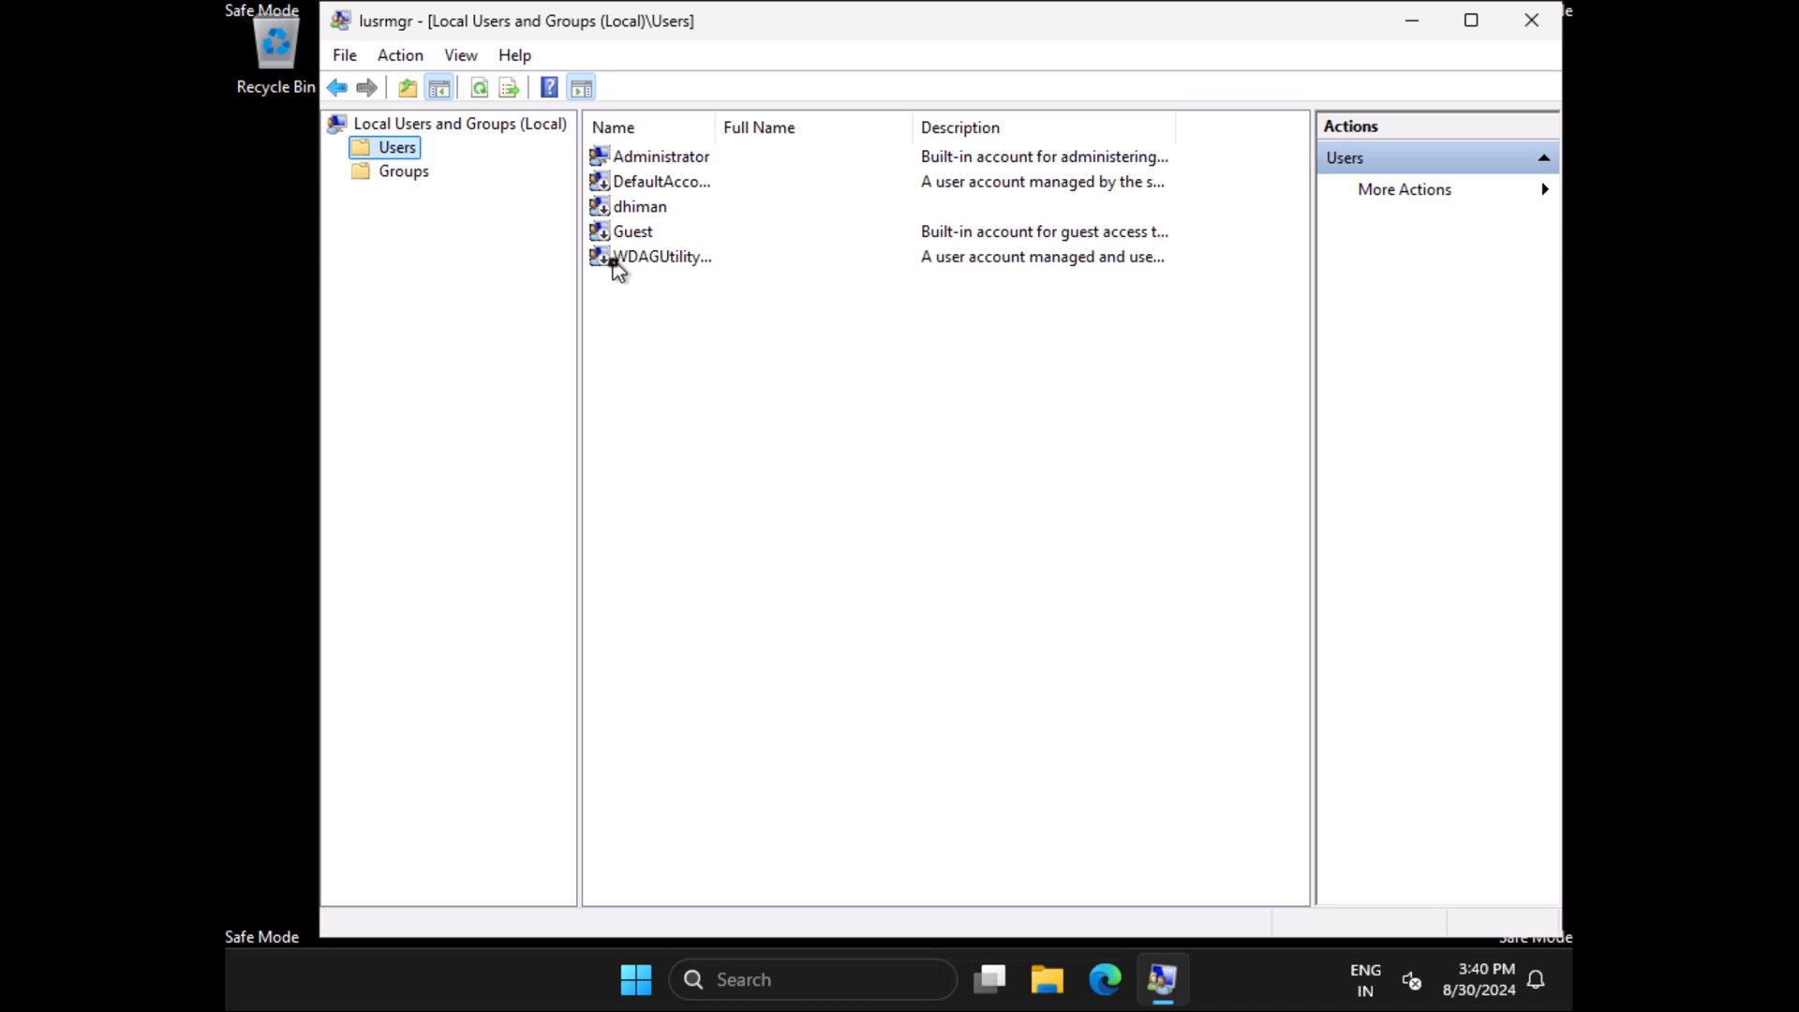
mouse_move(607, 243)
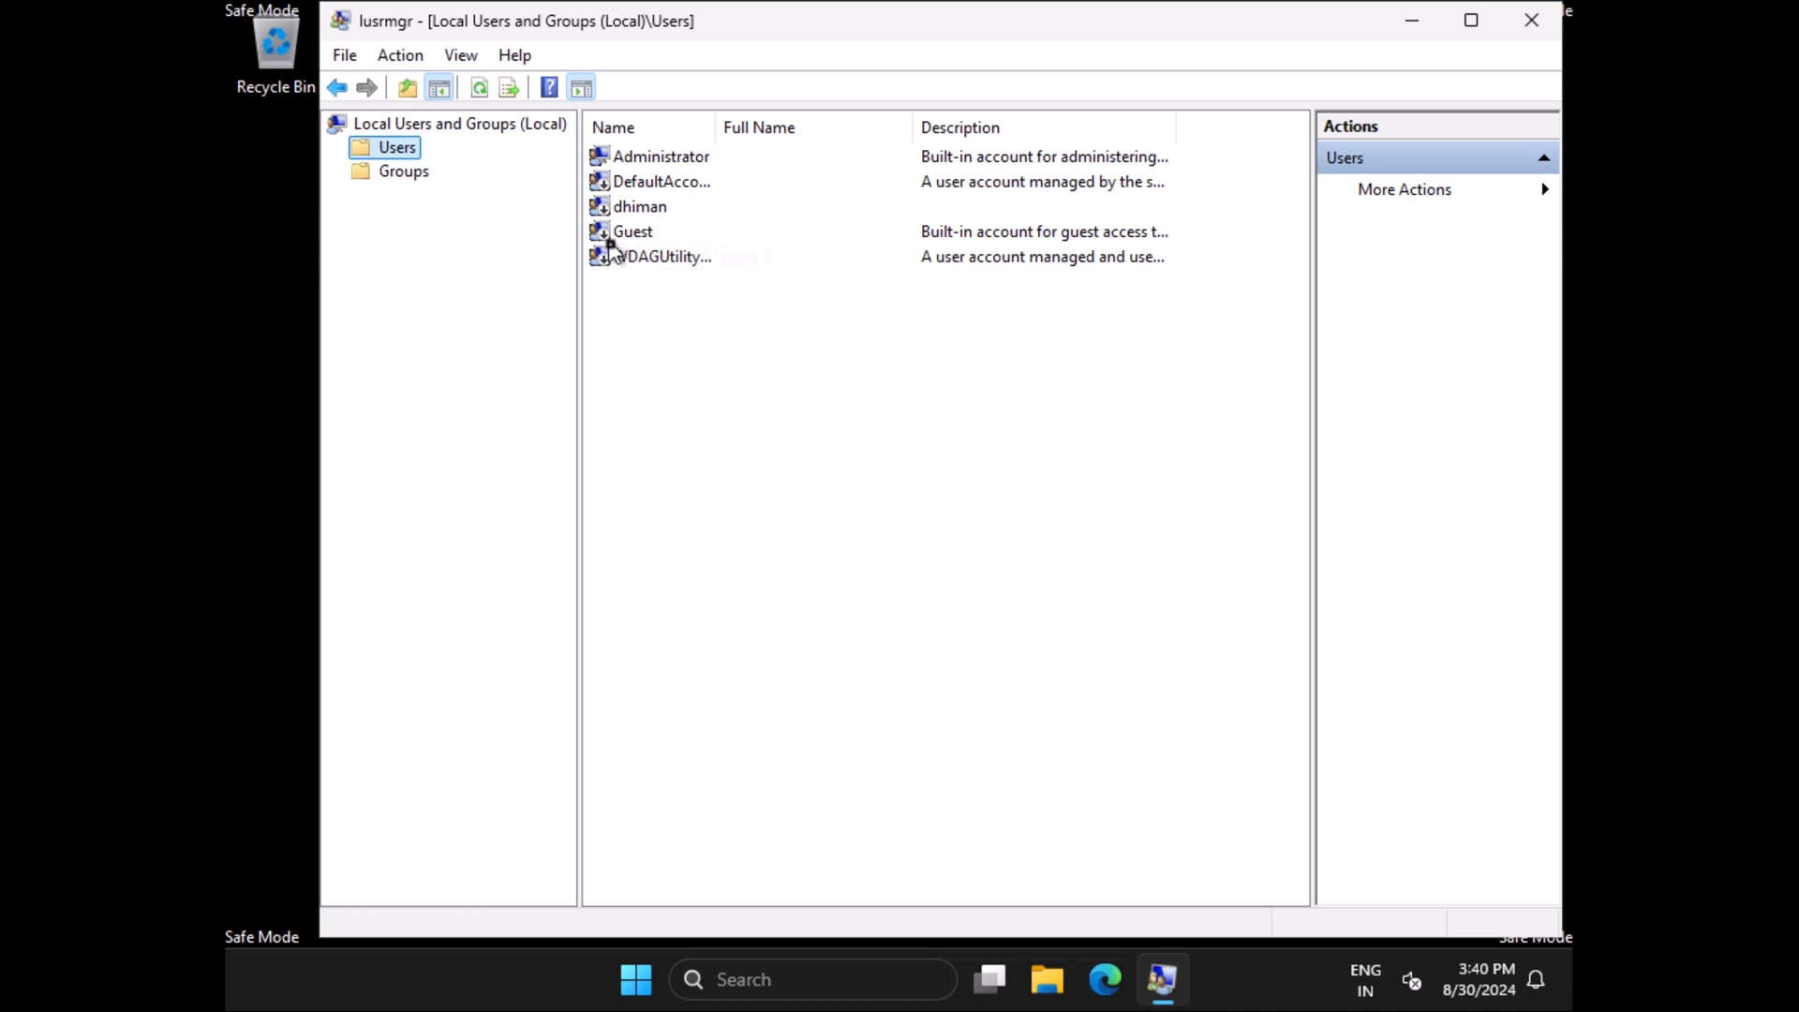
mouse_move(635, 208)
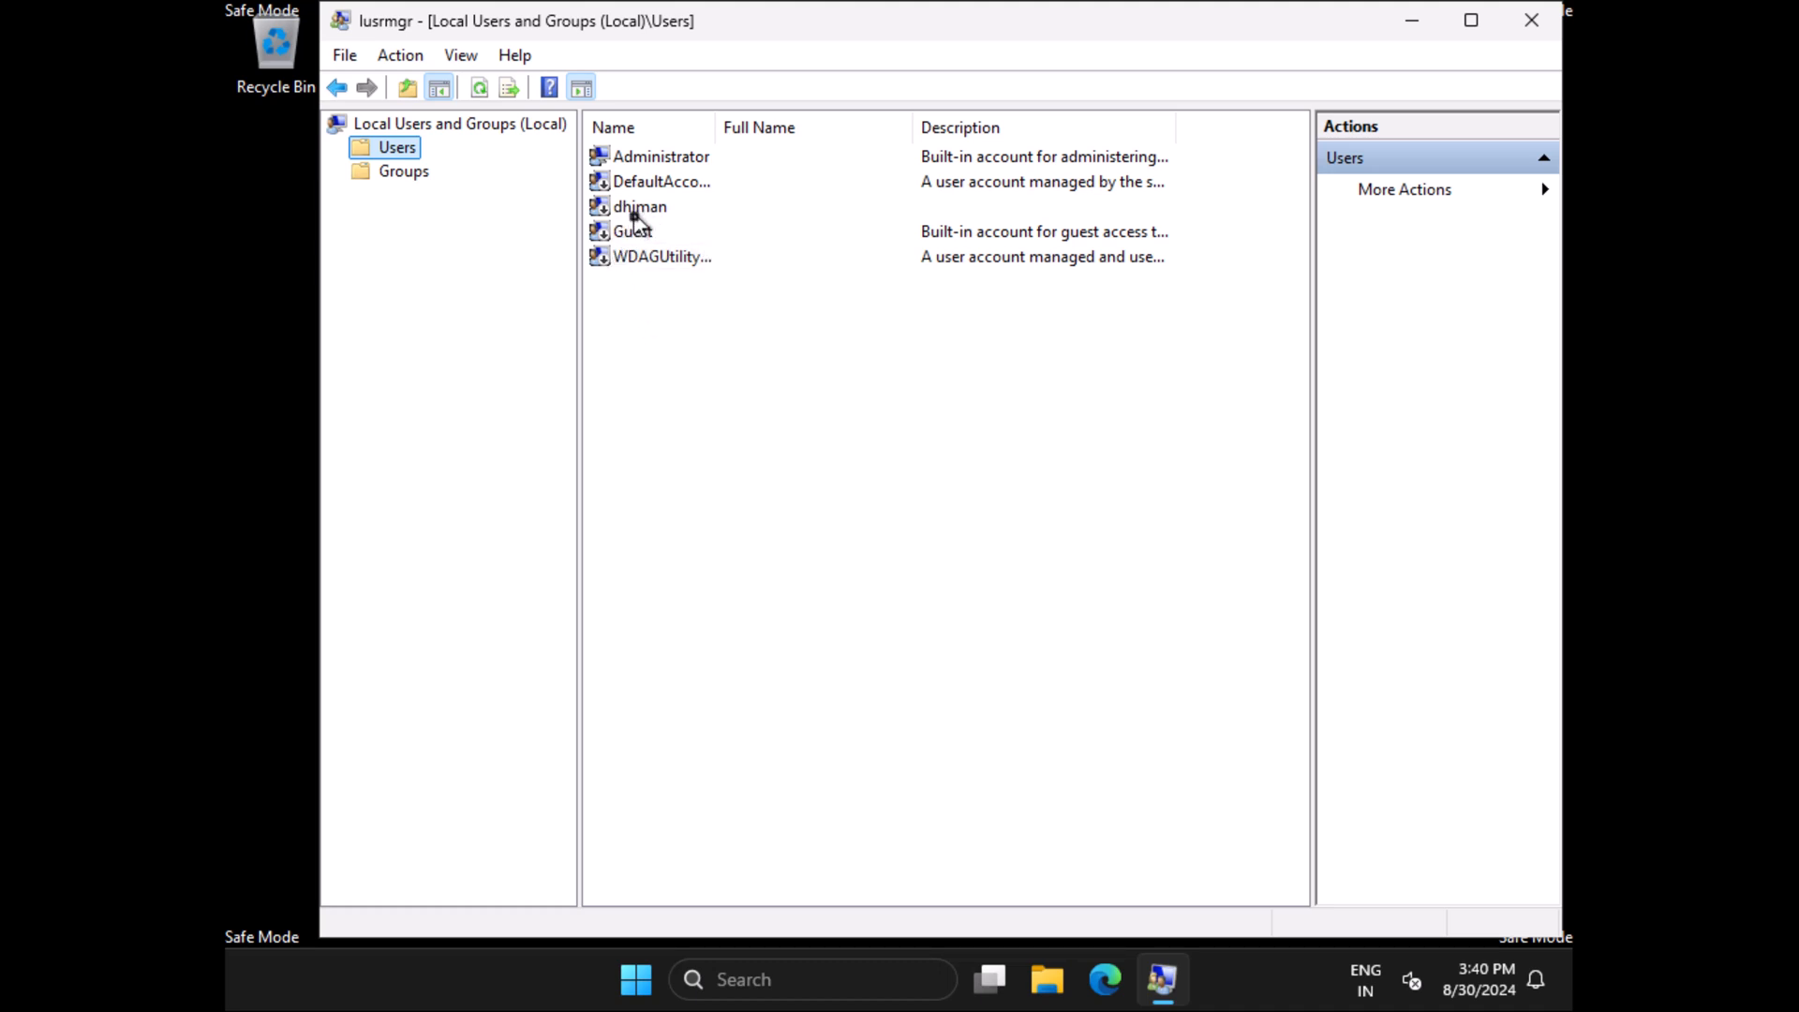
Step: Uncheck 'Account is disabled' in dhiman's Properties, save, and bring up the Start quick-access menu
right_click(639, 206)
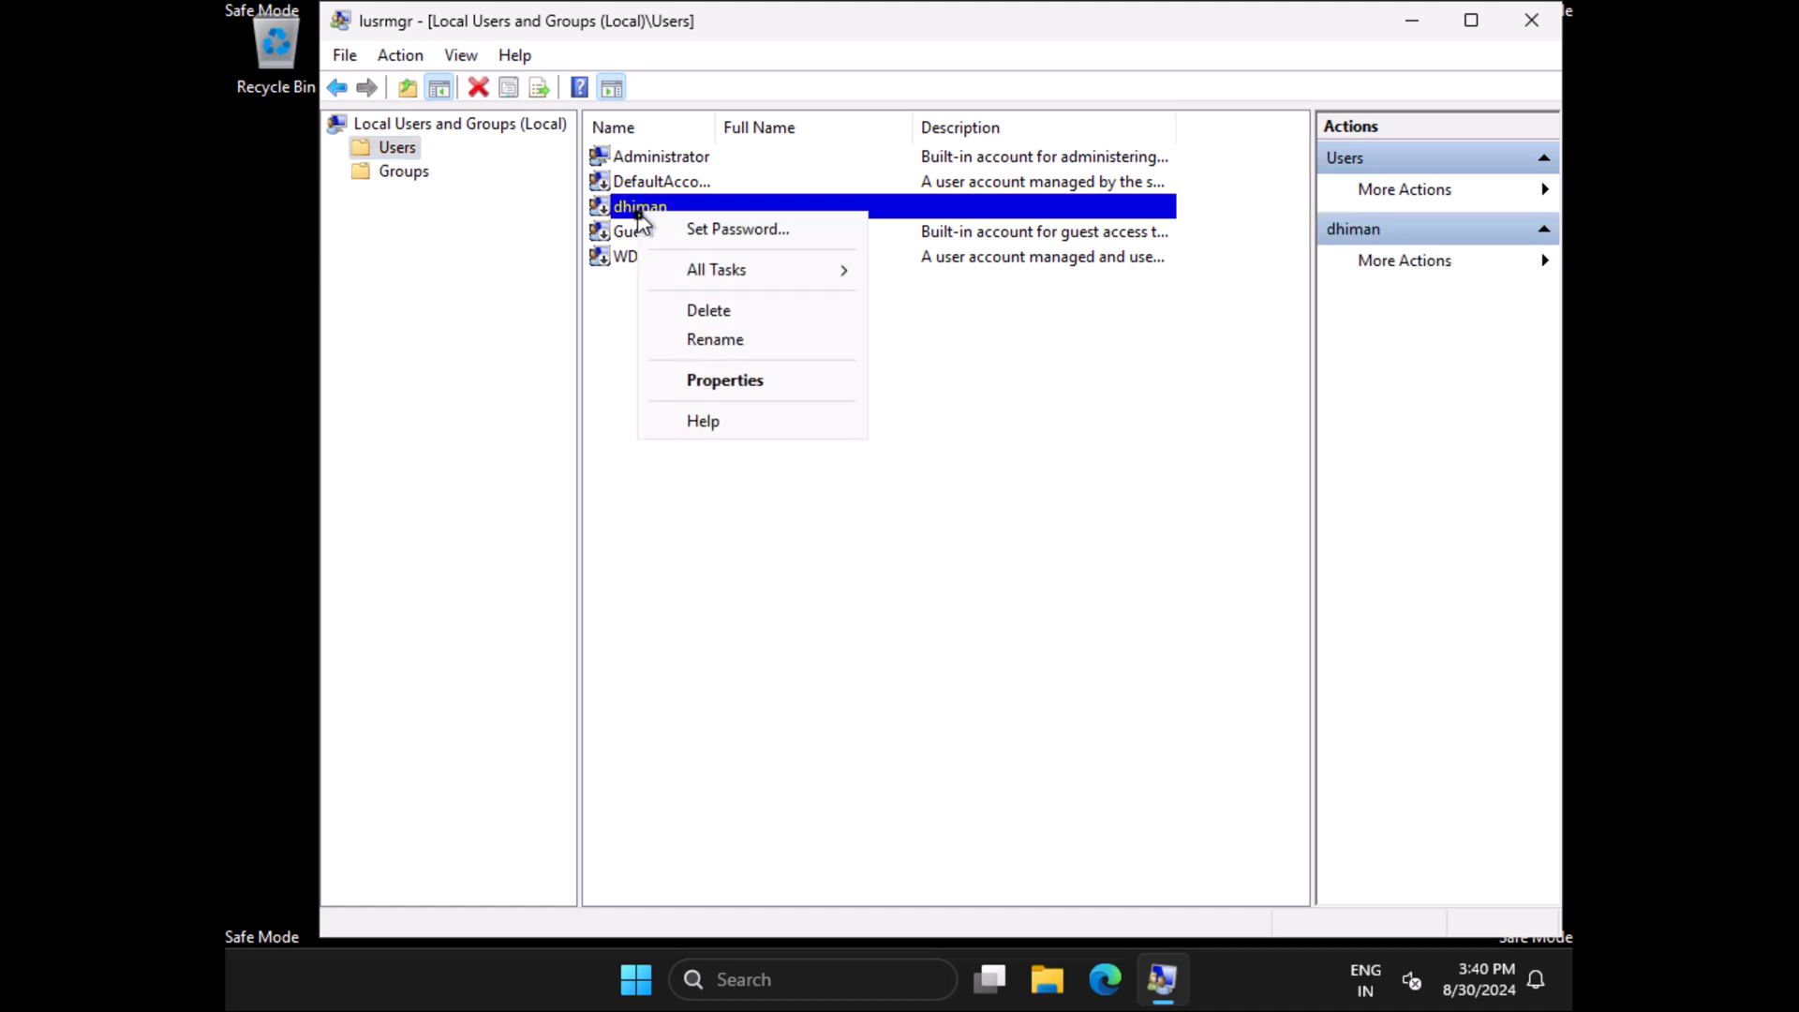
left_click(723, 381)
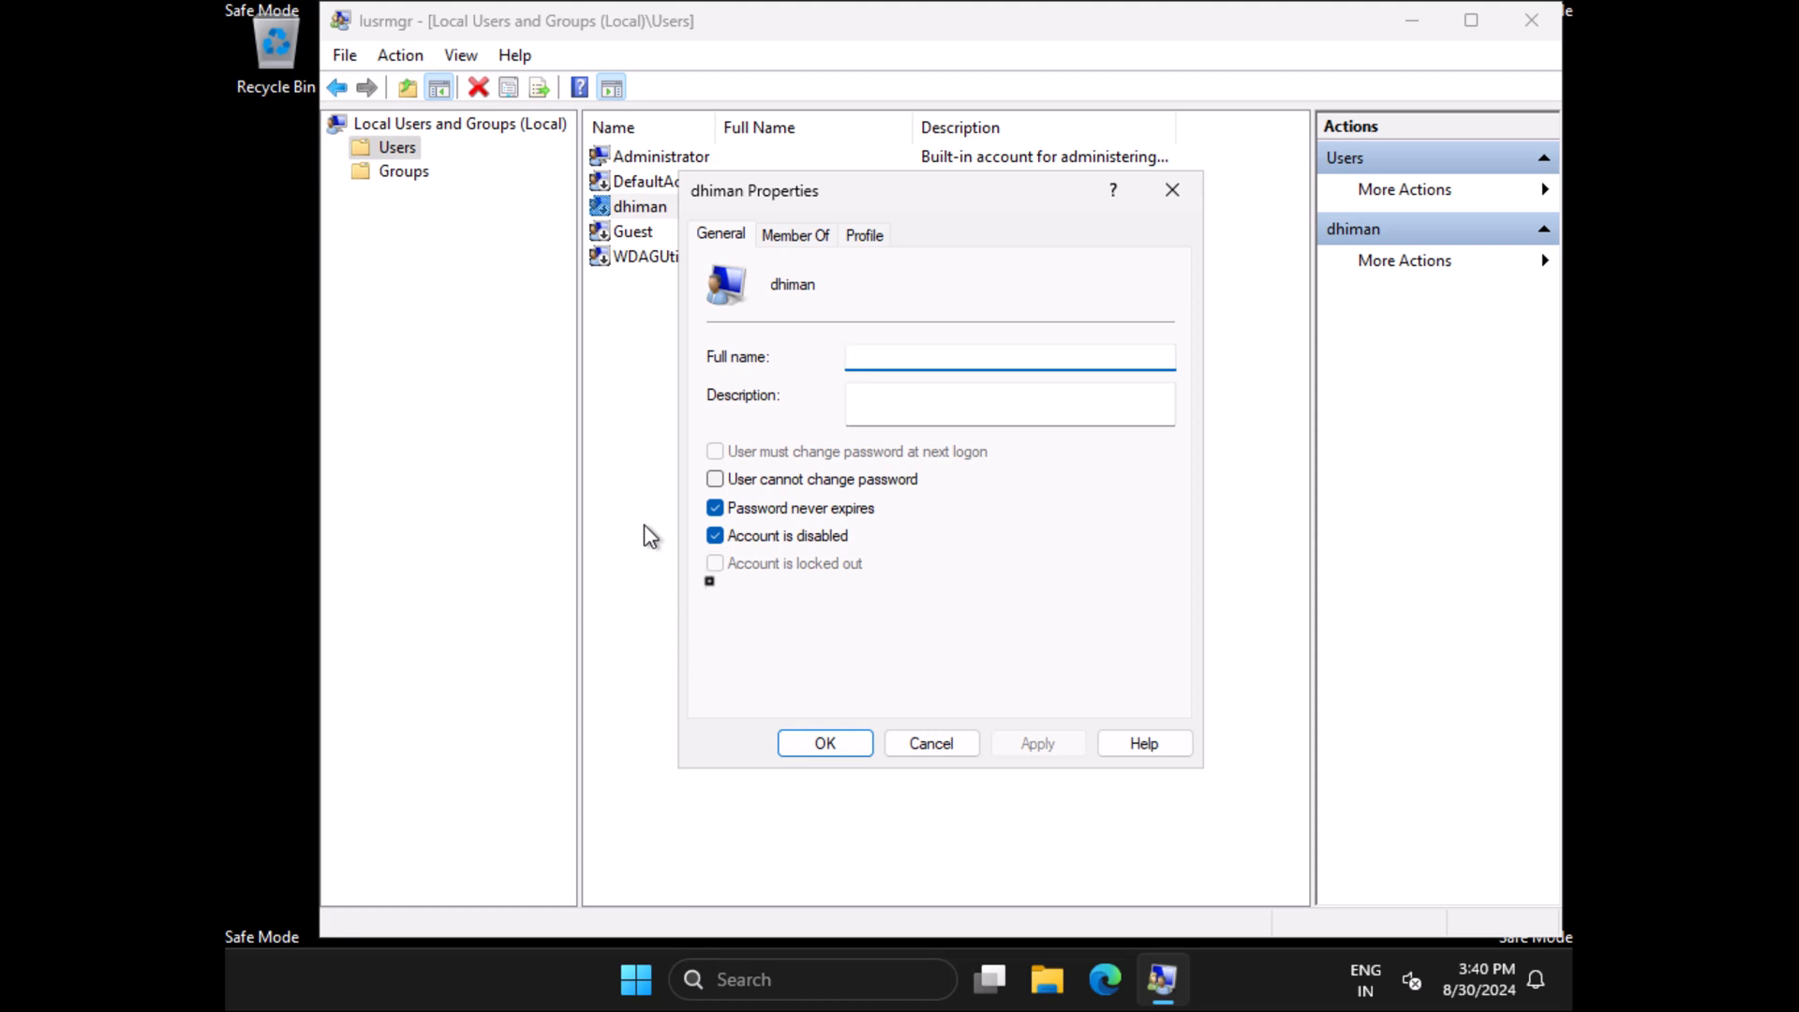
left_click(1010, 356)
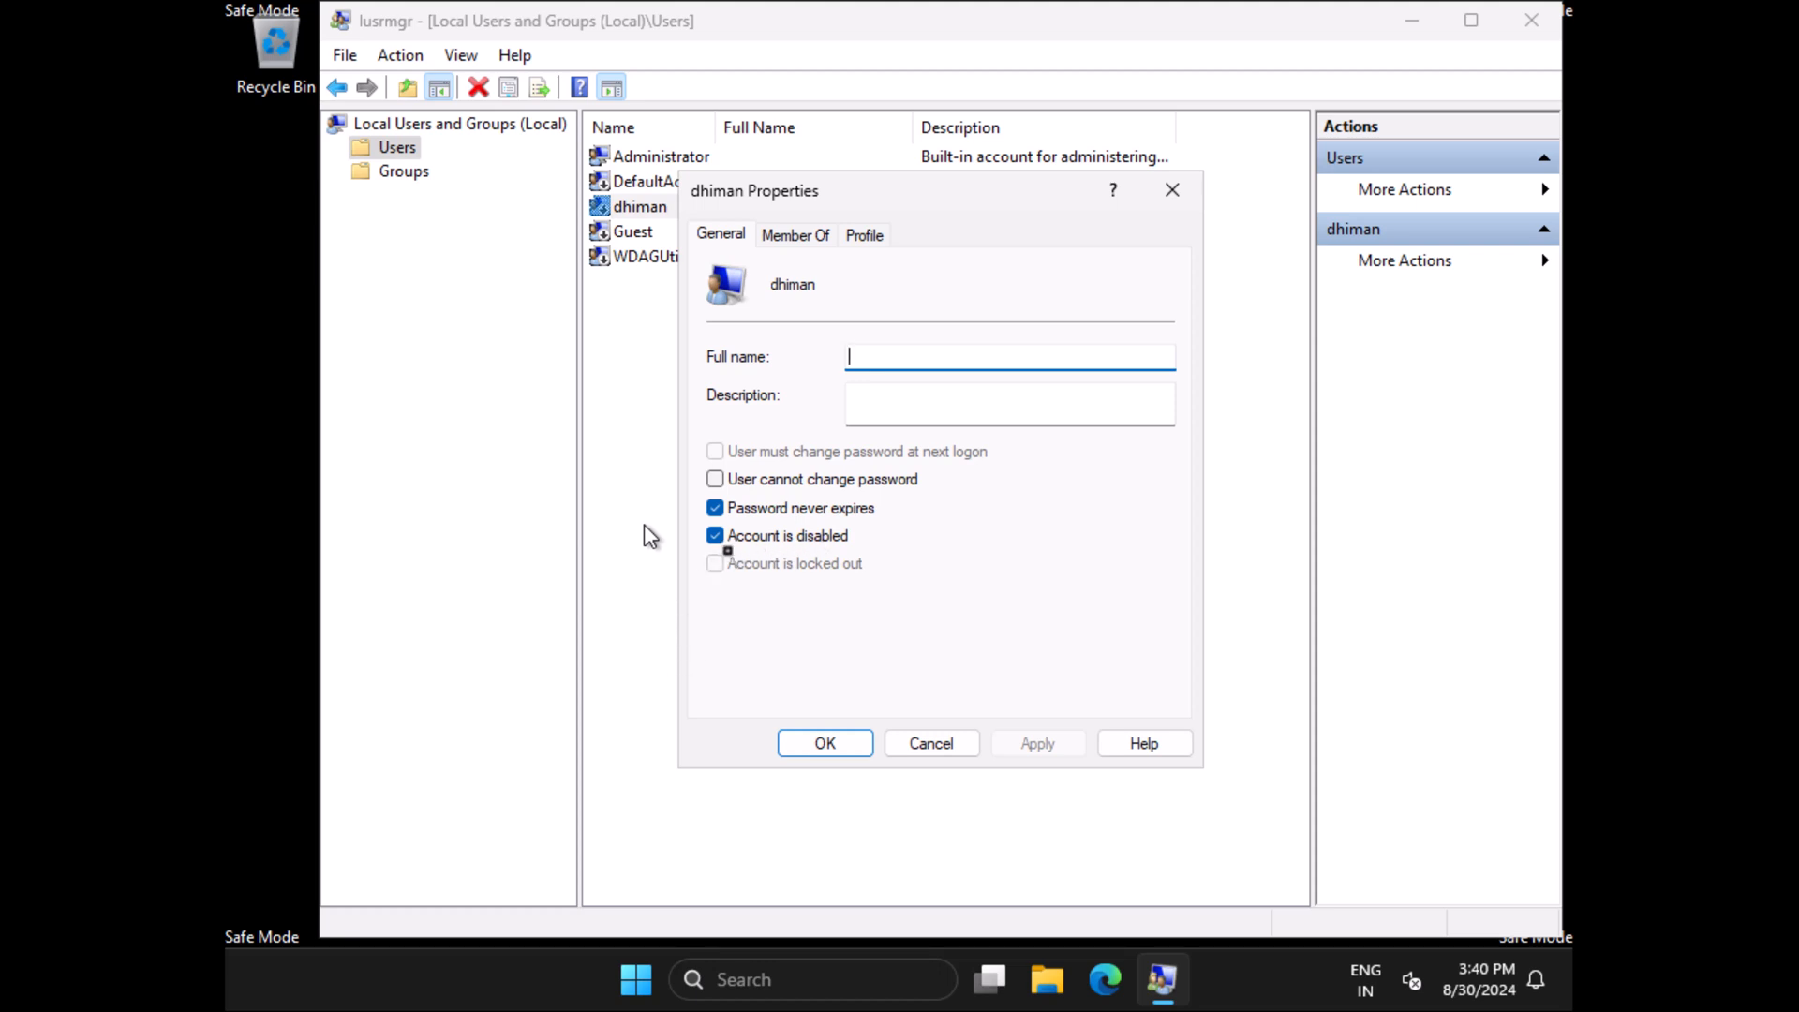
left_click(714, 534)
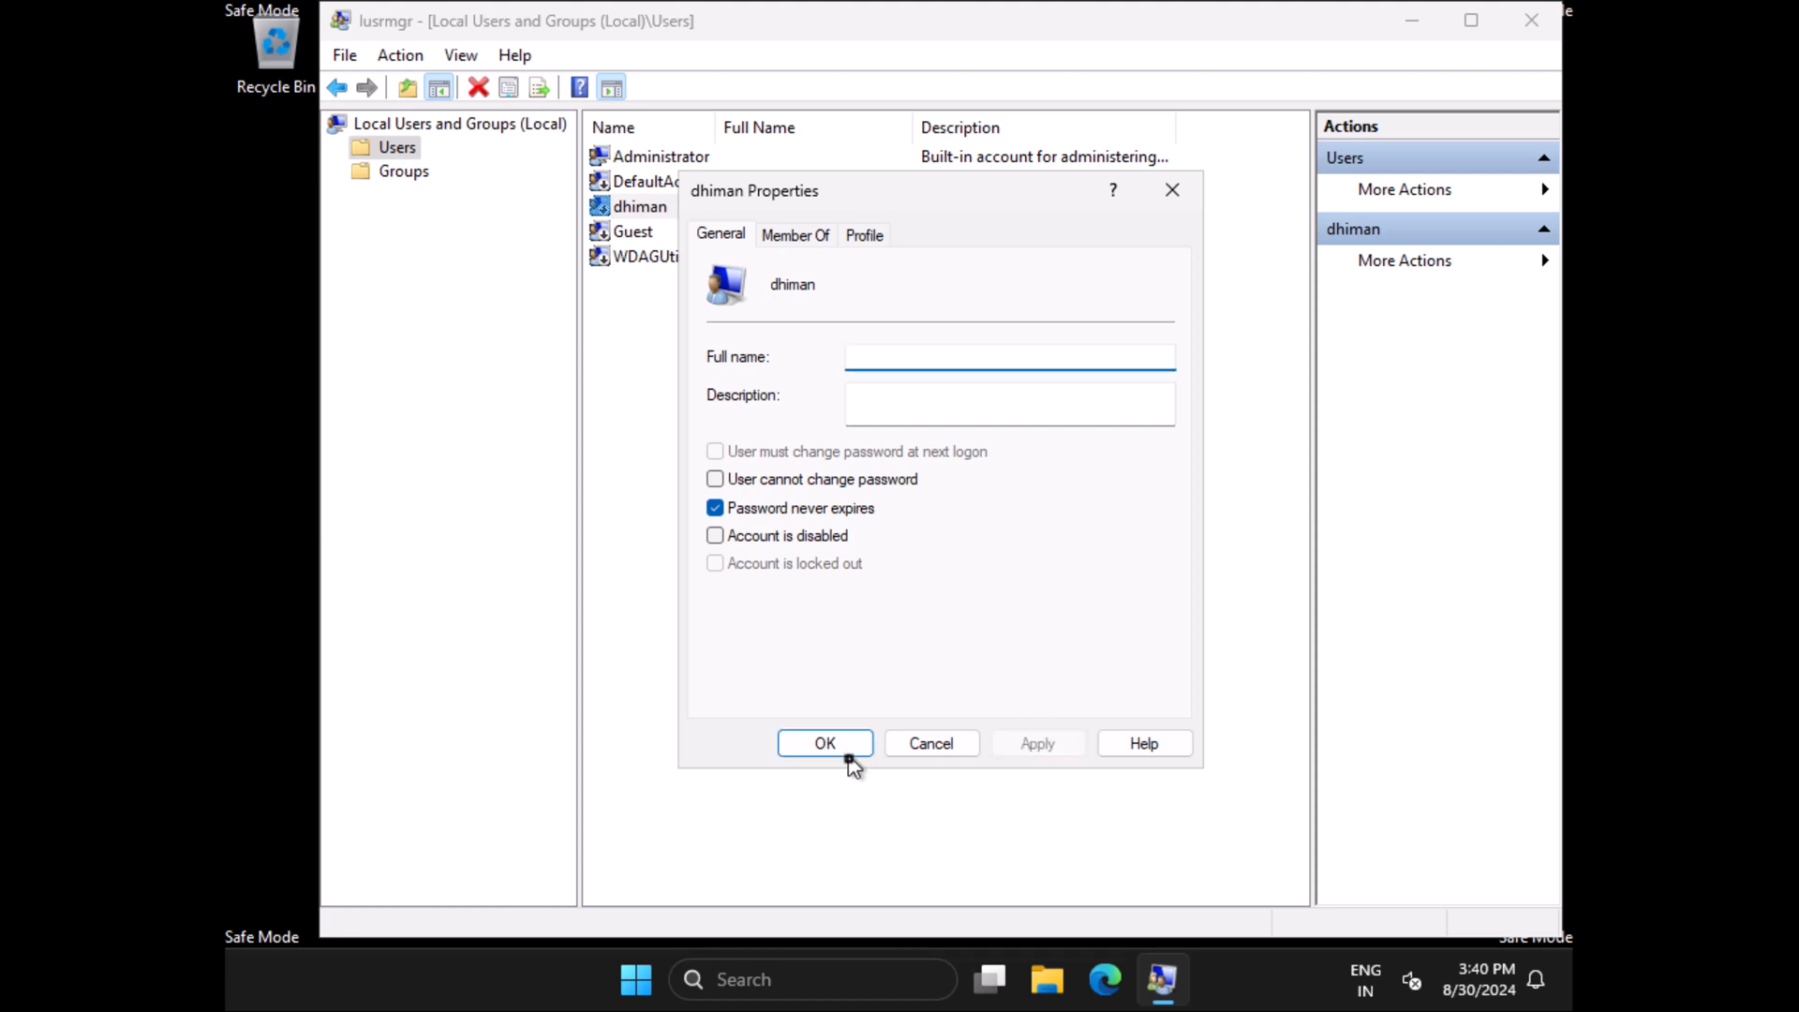
left_click(825, 742)
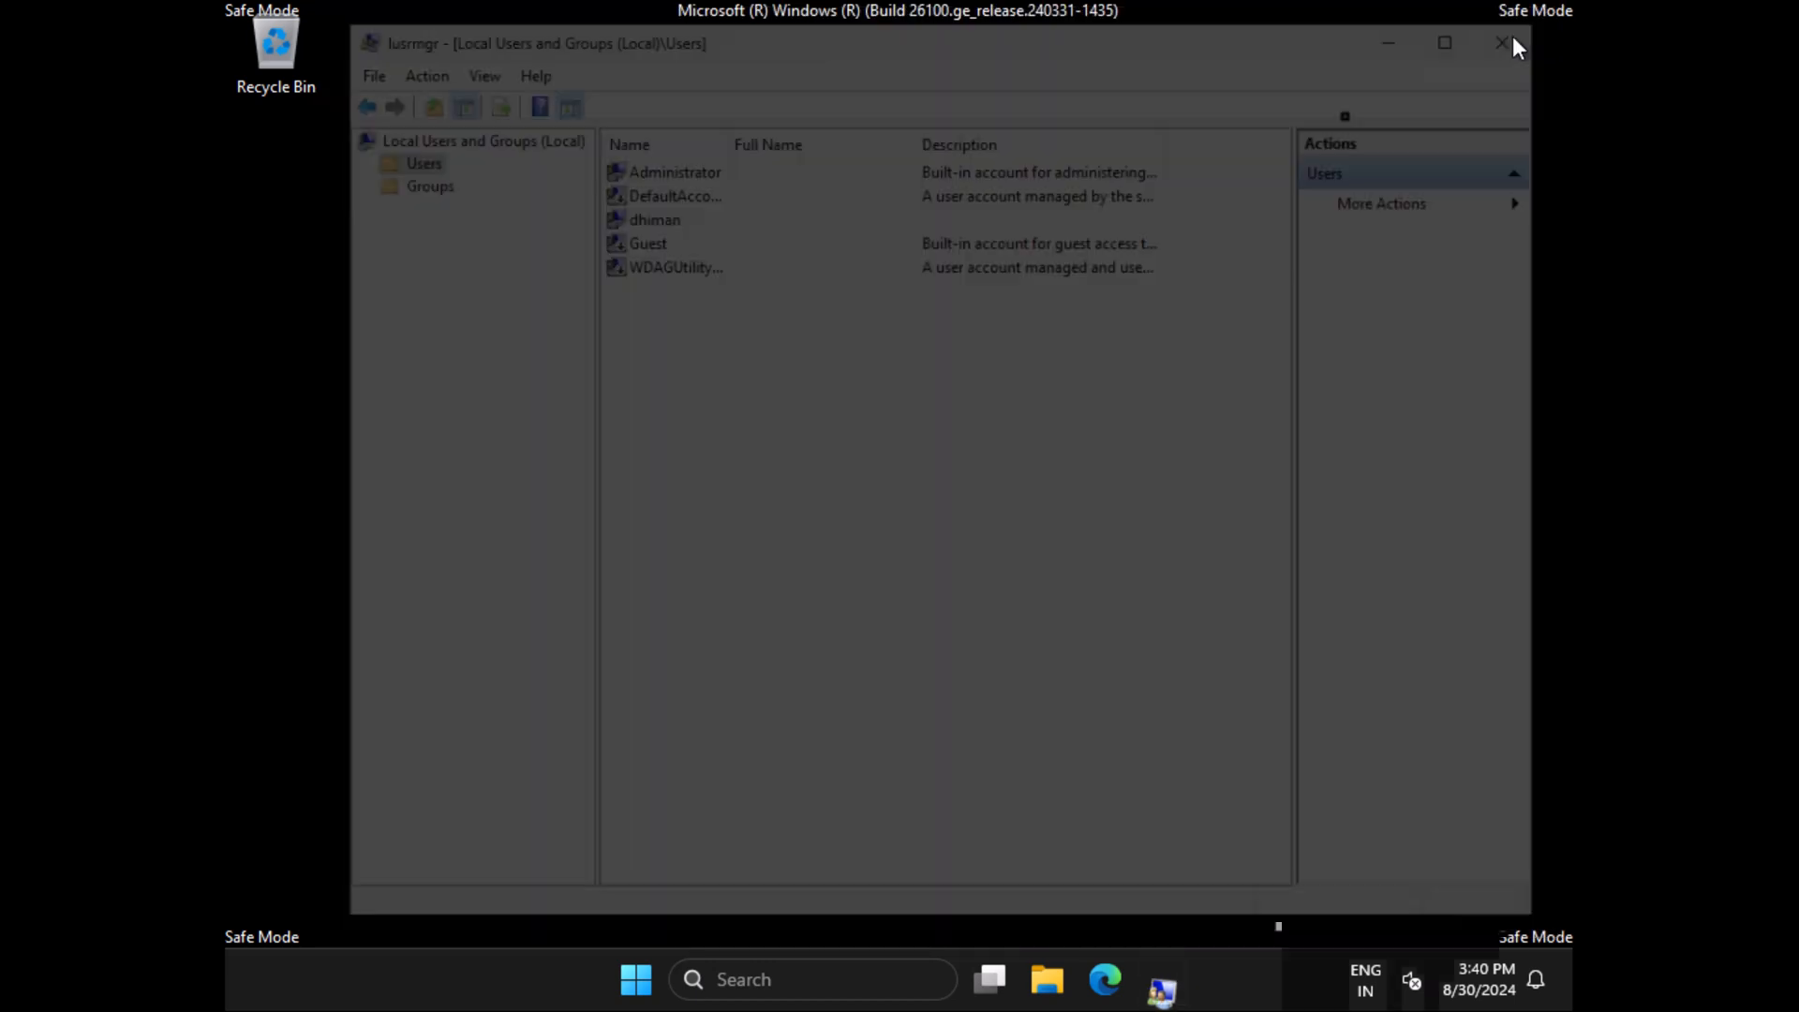
right_click(663, 979)
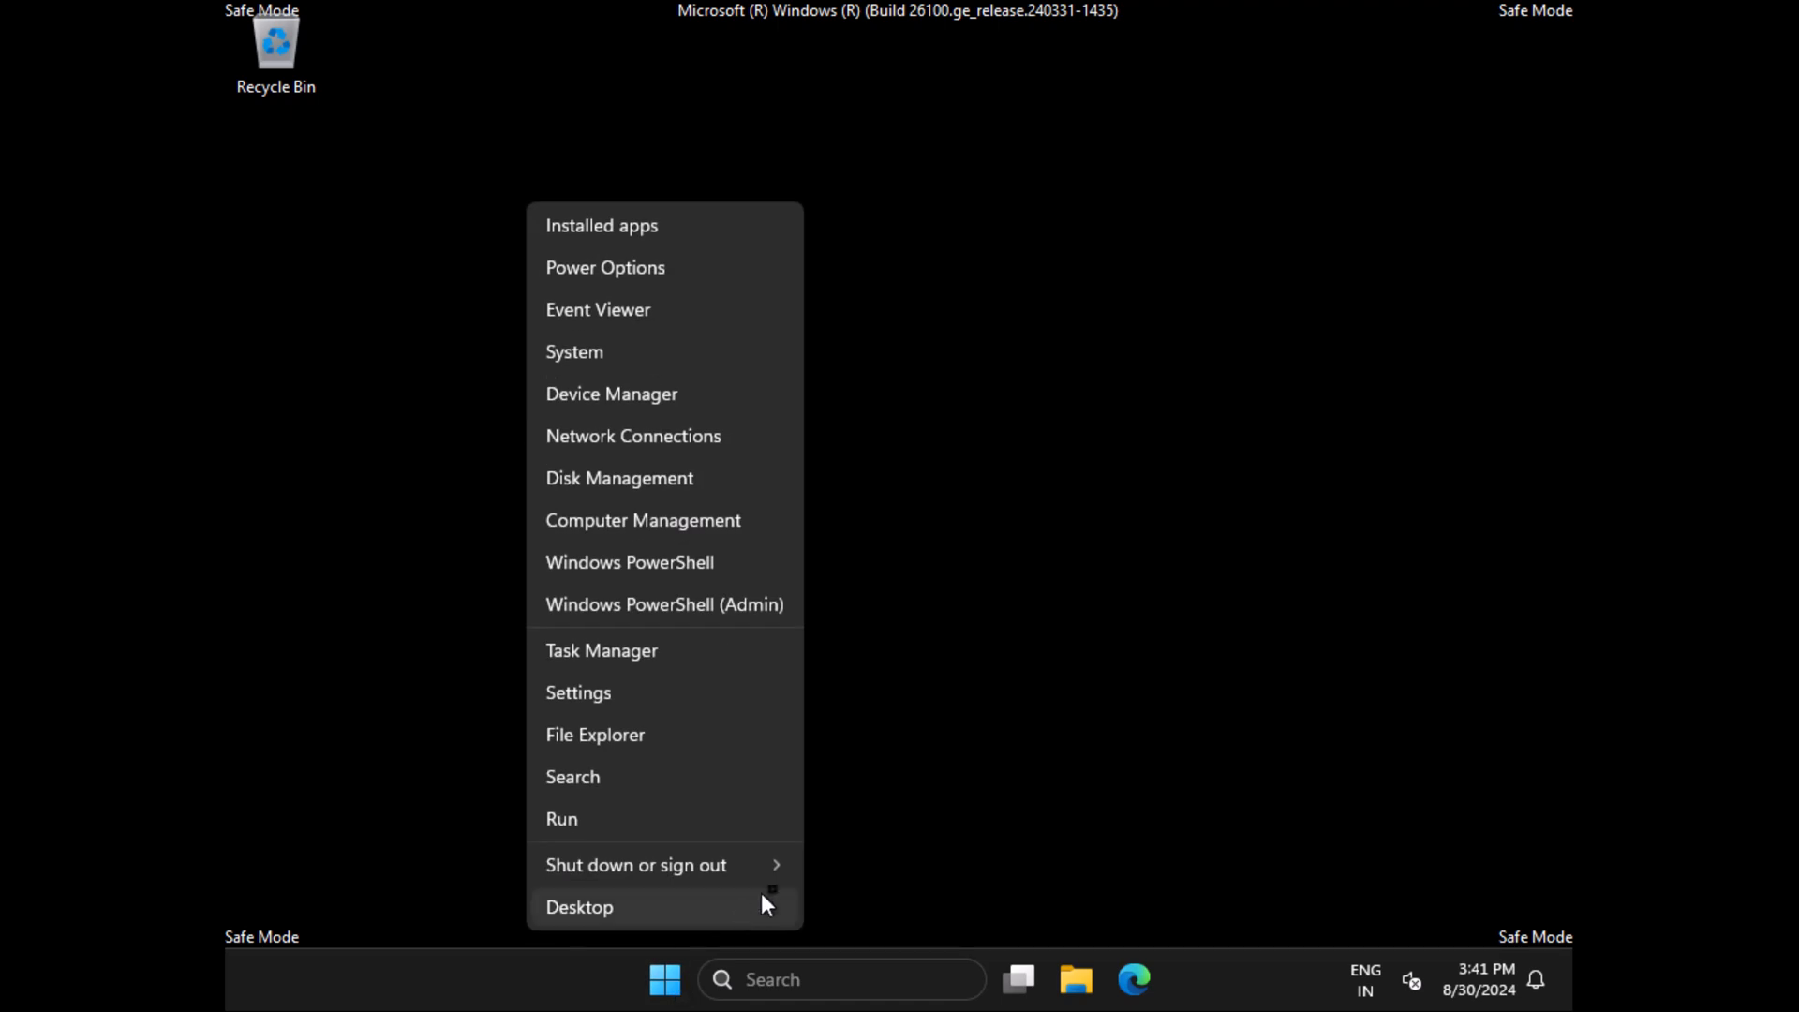